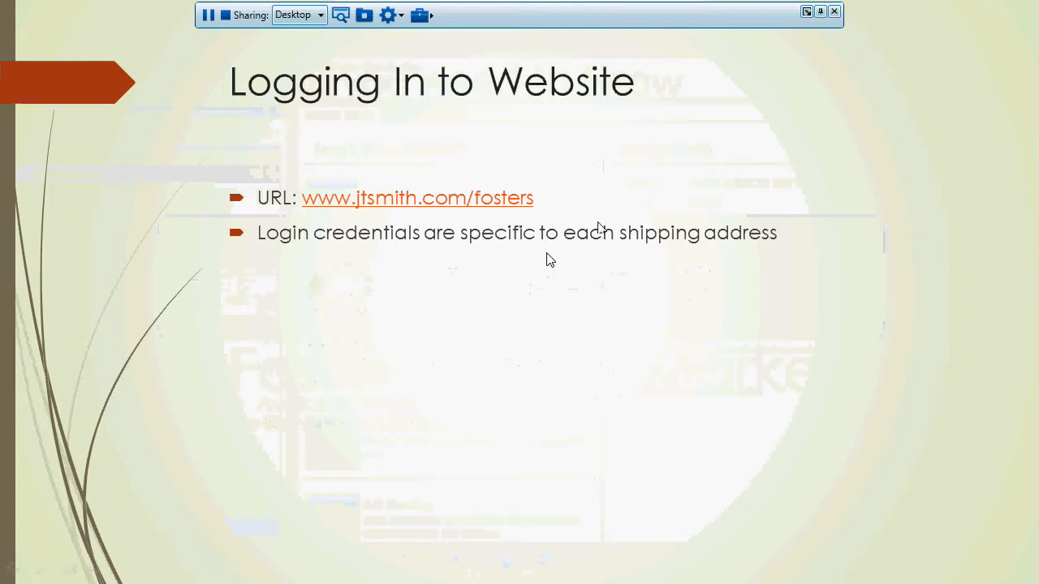
{"action": "mouse_move", "coordinate": [825, 407]}
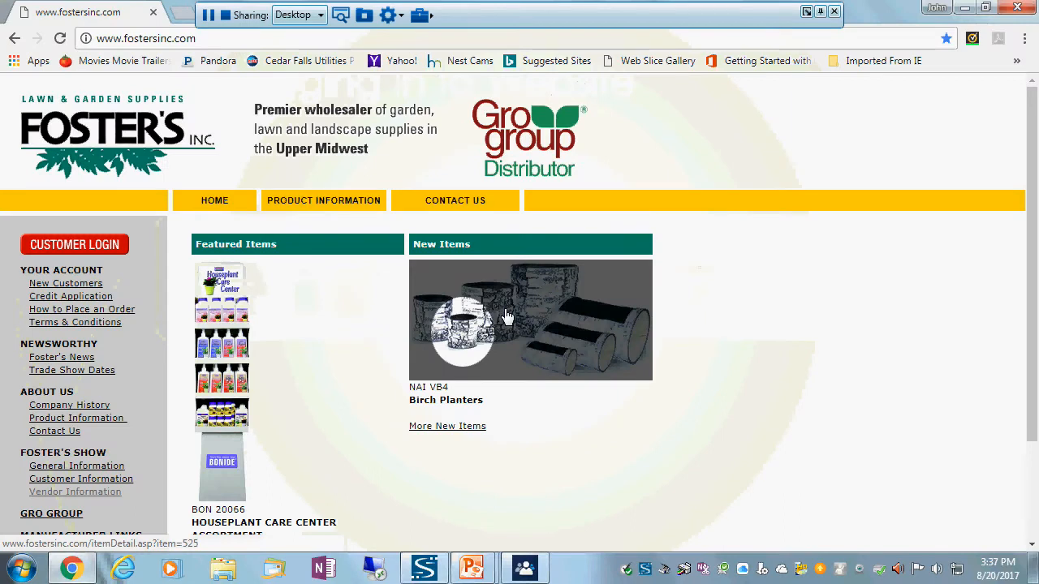
{"action": "left_click", "coordinate": [146, 38]}
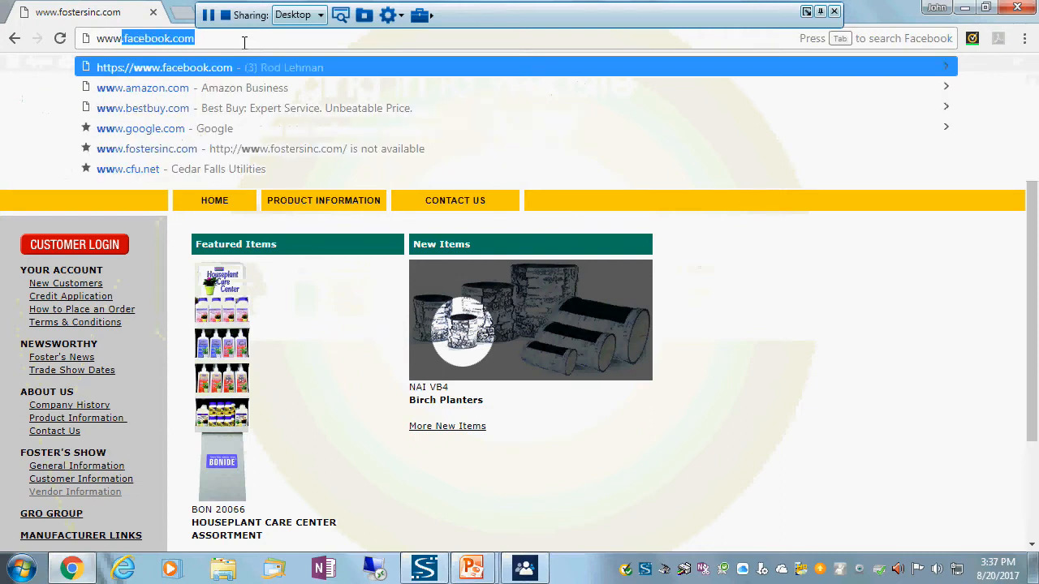
{"action": "type", "text": "www.jtsmith.com/fosters"}
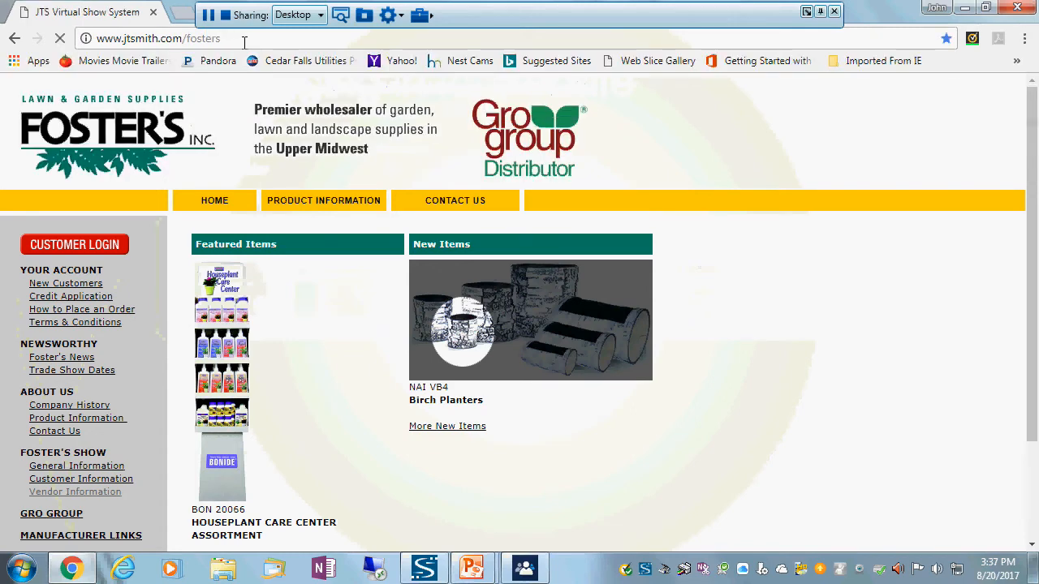
Log in to the Foster's show ordering system with user name 01
{"action": "left_click", "coordinate": [73, 244]}
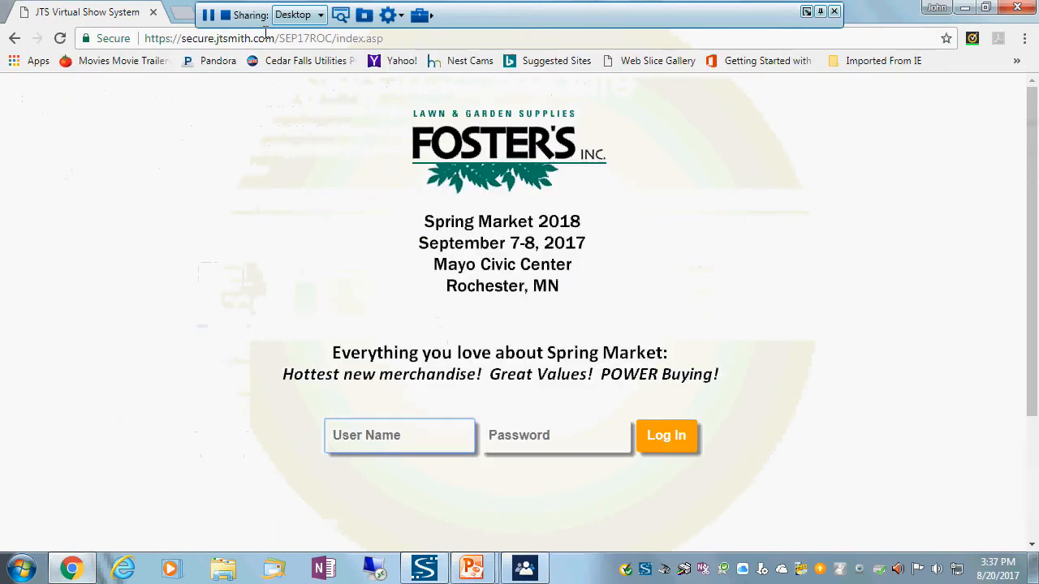
{"action": "left_click", "coordinate": [399, 435]}
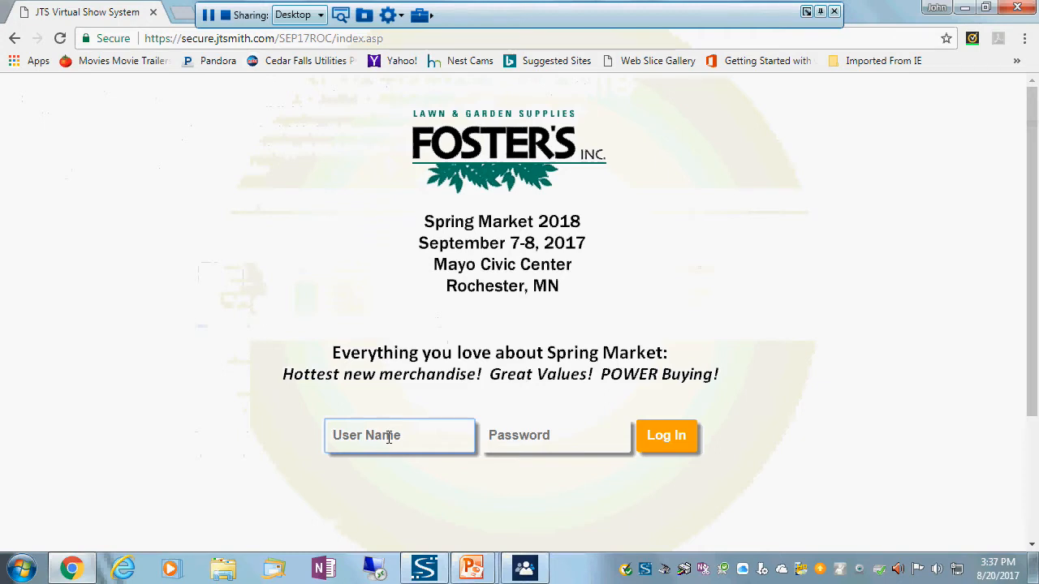
{"action": "type", "text": "011052-D"}
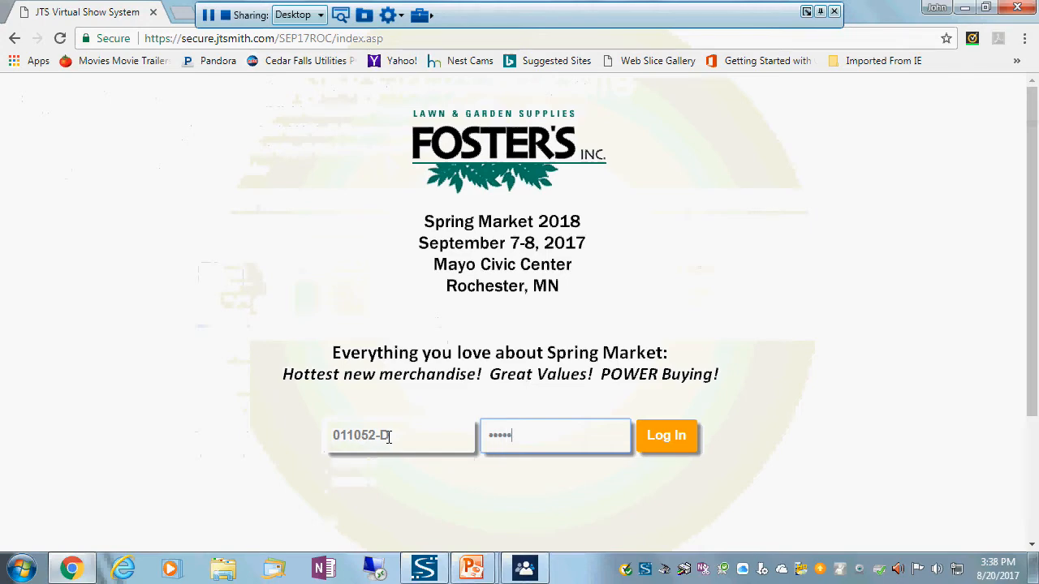
{"action": "left_click", "coordinate": [666, 436]}
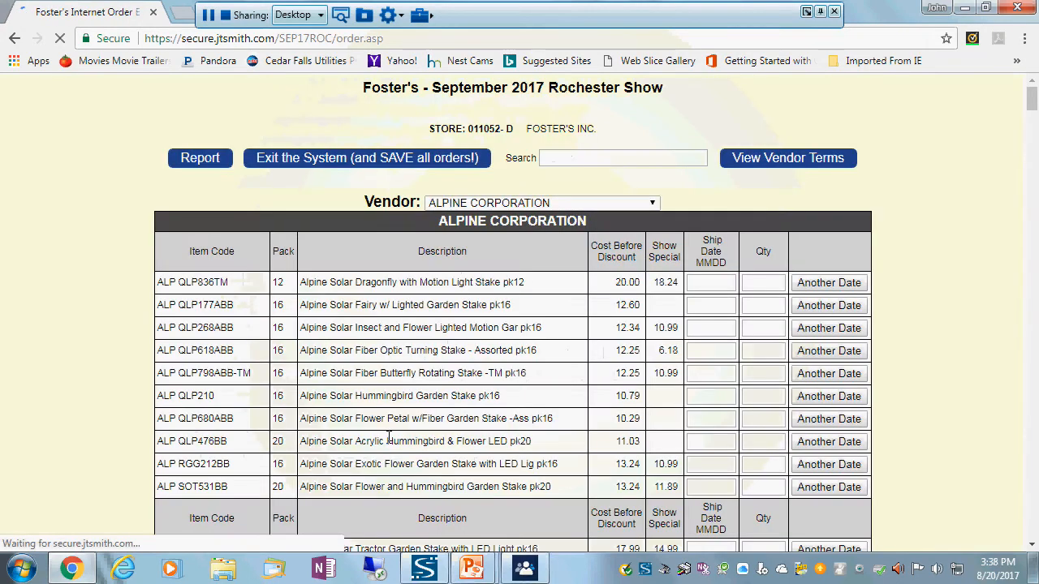
{"action": "left_click", "coordinate": [711, 283]}
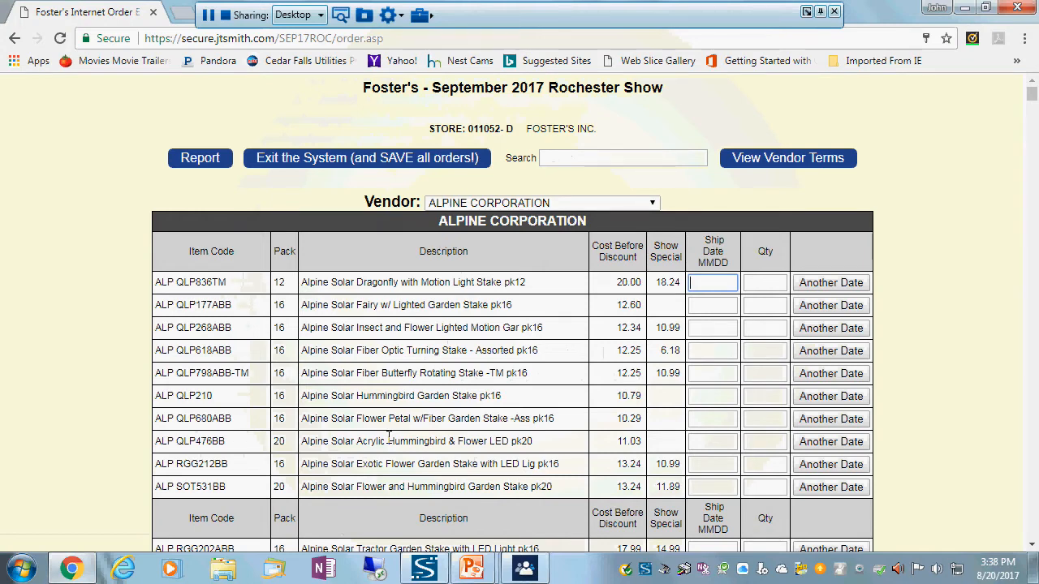
{"action": "mouse_move", "coordinate": [434, 304]}
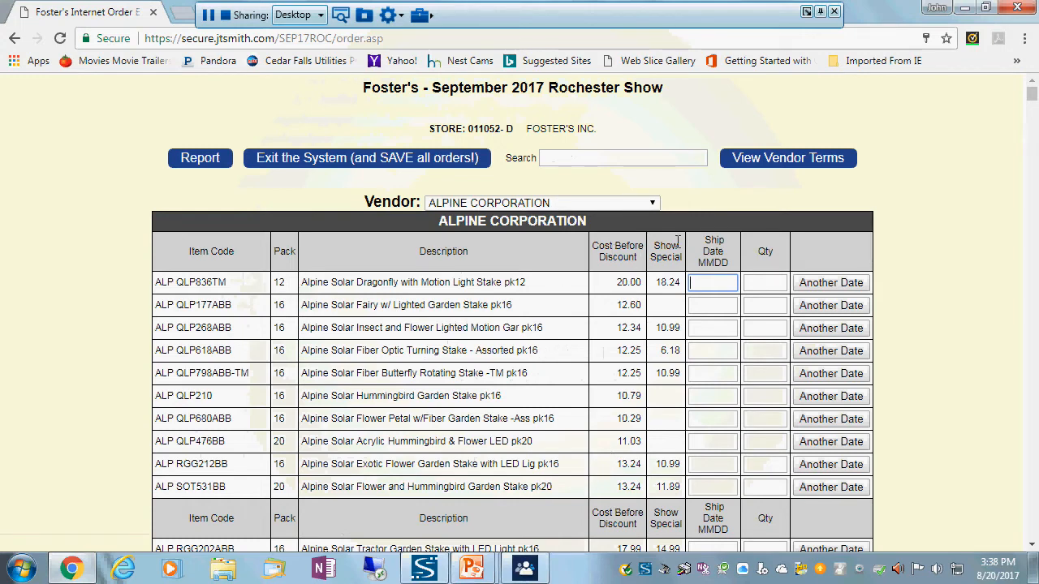
{"action": "mouse_move", "coordinate": [998, 379]}
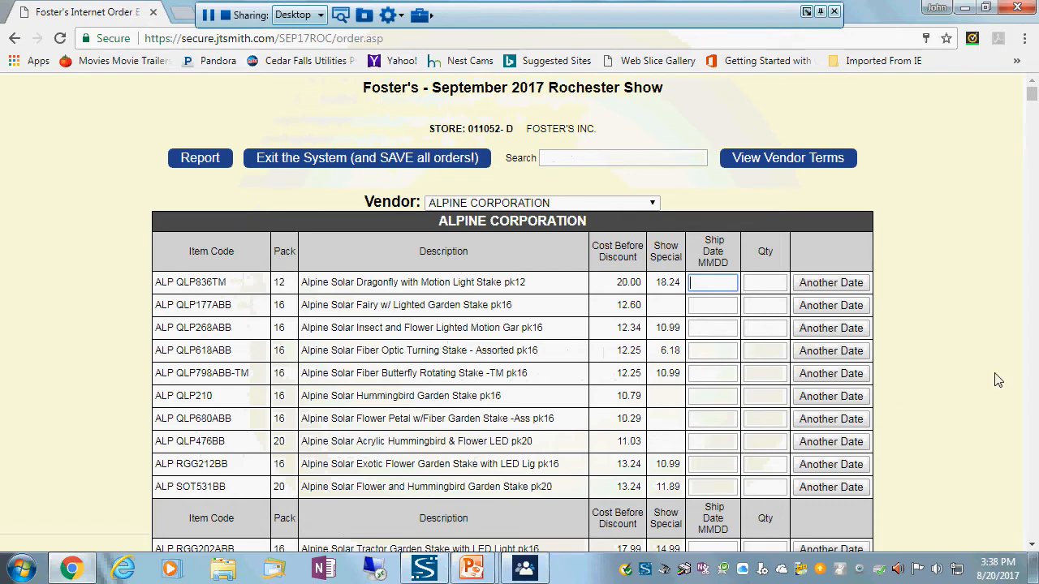
{"action": "scroll", "scroll_direction": "down", "scroll_amount": 3}
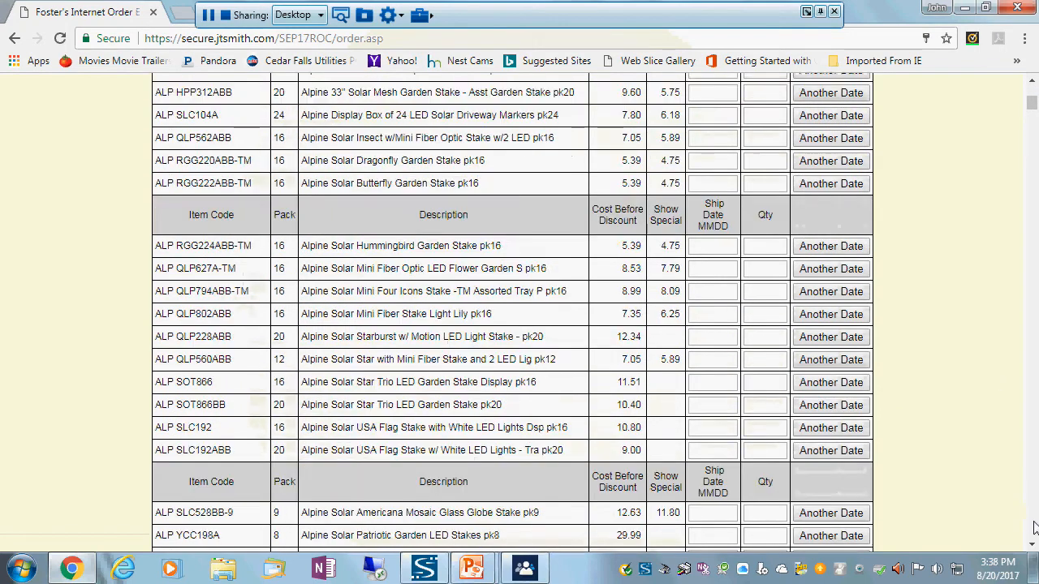
{"action": "scroll", "scroll_direction": "down", "scroll_amount": 3}
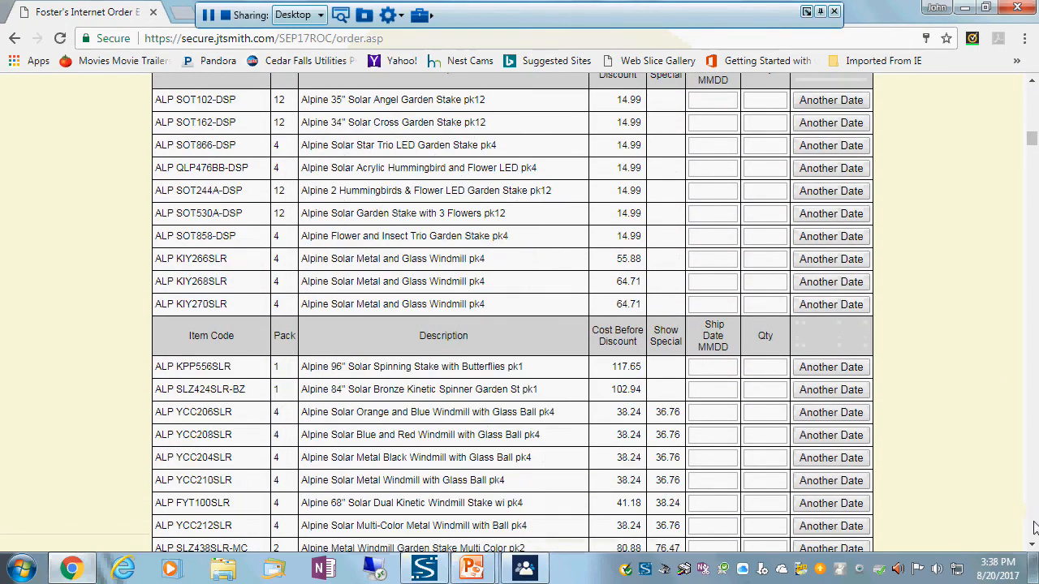
{"action": "scroll", "scroll_direction": "up", "scroll_amount": 3}
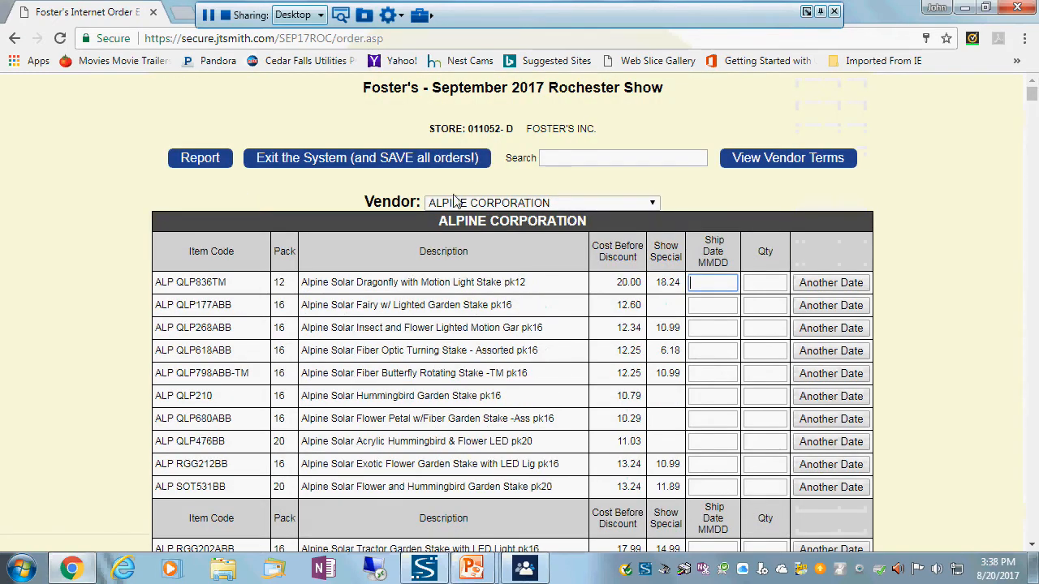
Select DALEN PRODUCTS from the Vendor list
{"action": "left_click", "coordinate": [539, 202]}
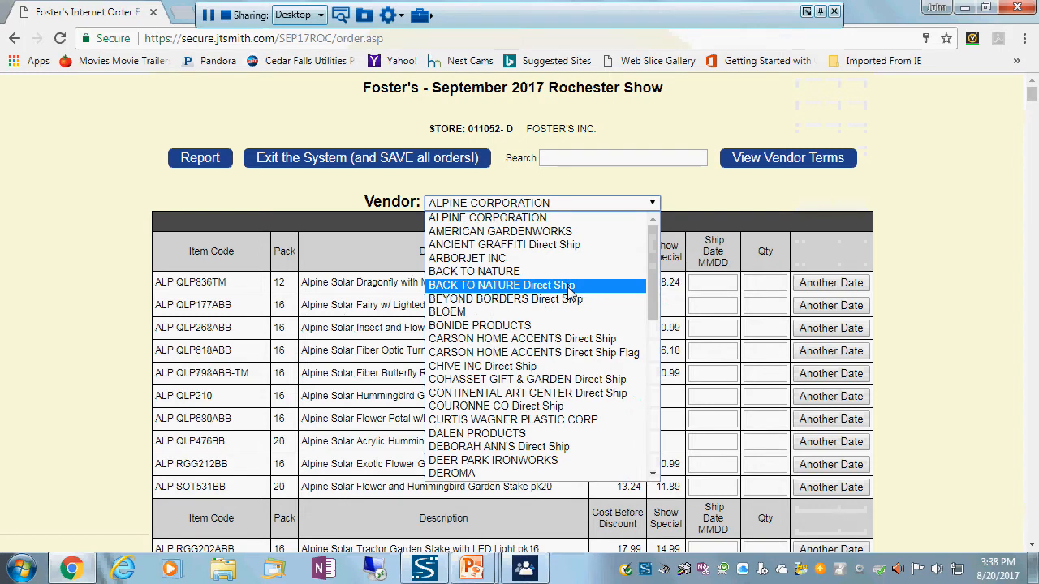
{"action": "mouse_move", "coordinate": [568, 271]}
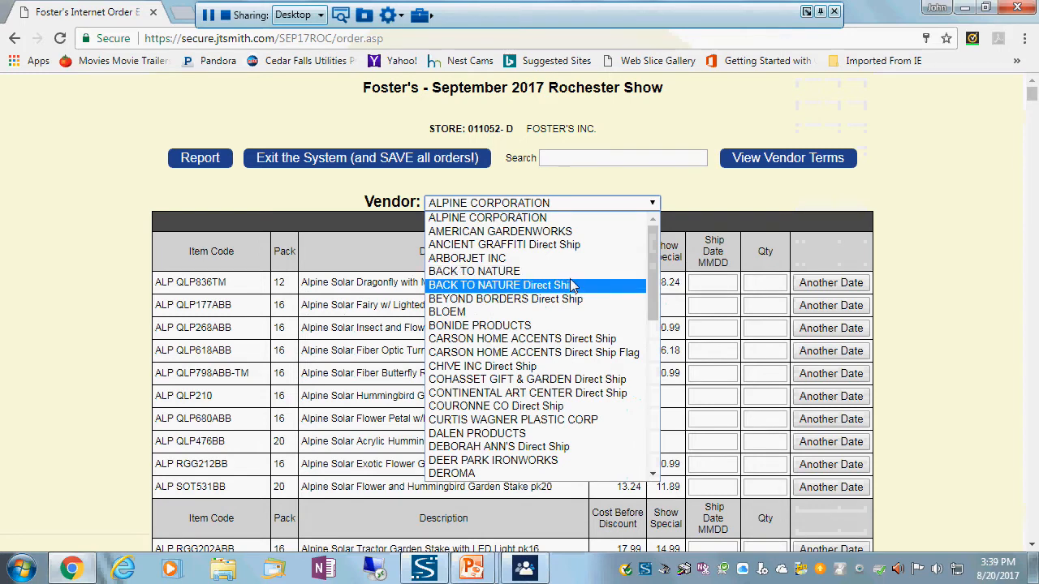
{"action": "scroll", "scroll_direction": "down", "scroll_amount": 3}
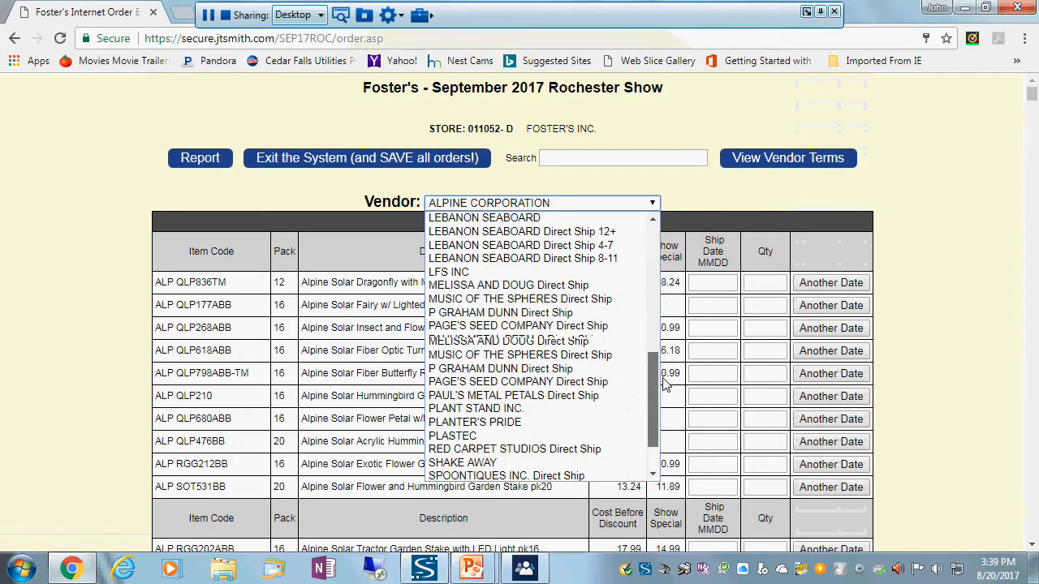
{"action": "scroll", "scroll_direction": "down", "scroll_amount": 3}
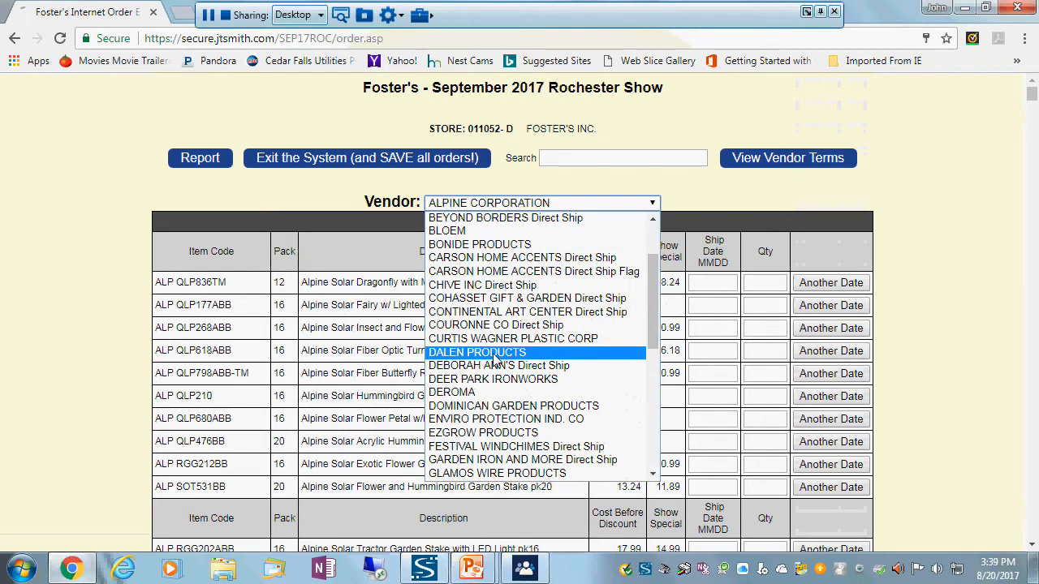
{"action": "left_click", "coordinate": [477, 352]}
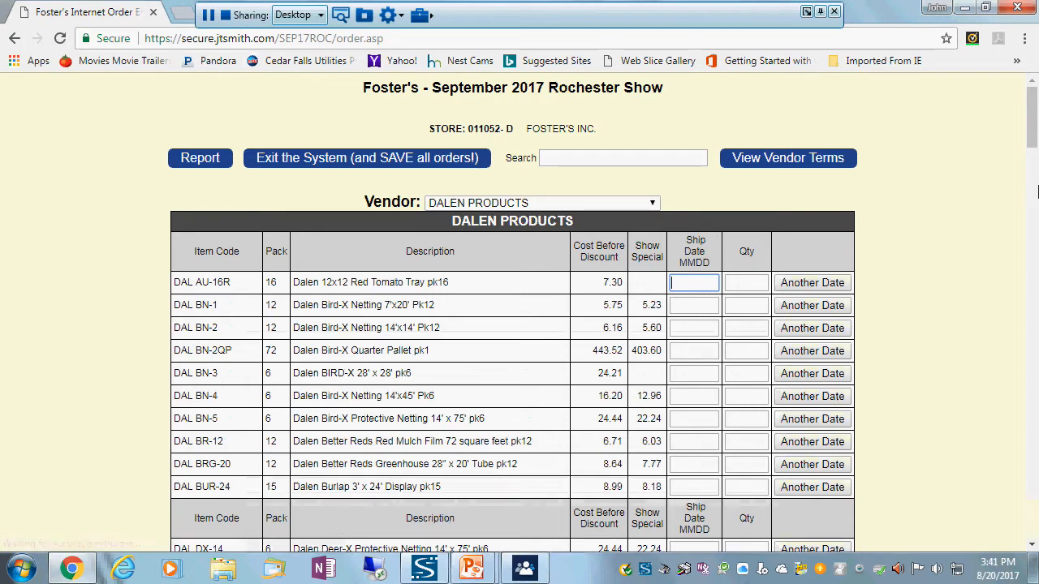
{"action": "mouse_move", "coordinate": [787, 158]}
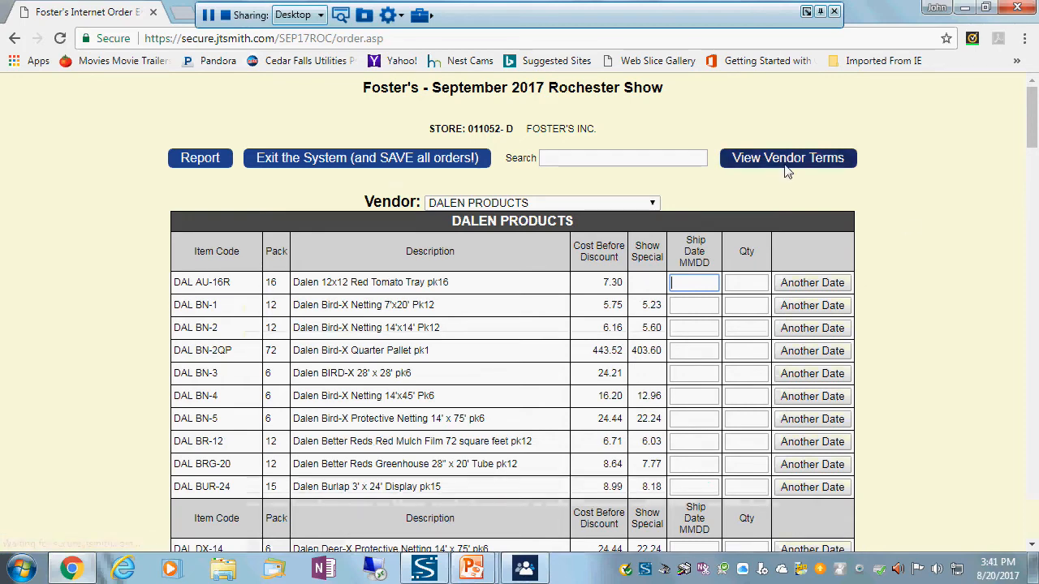
{"action": "left_click", "coordinate": [787, 158]}
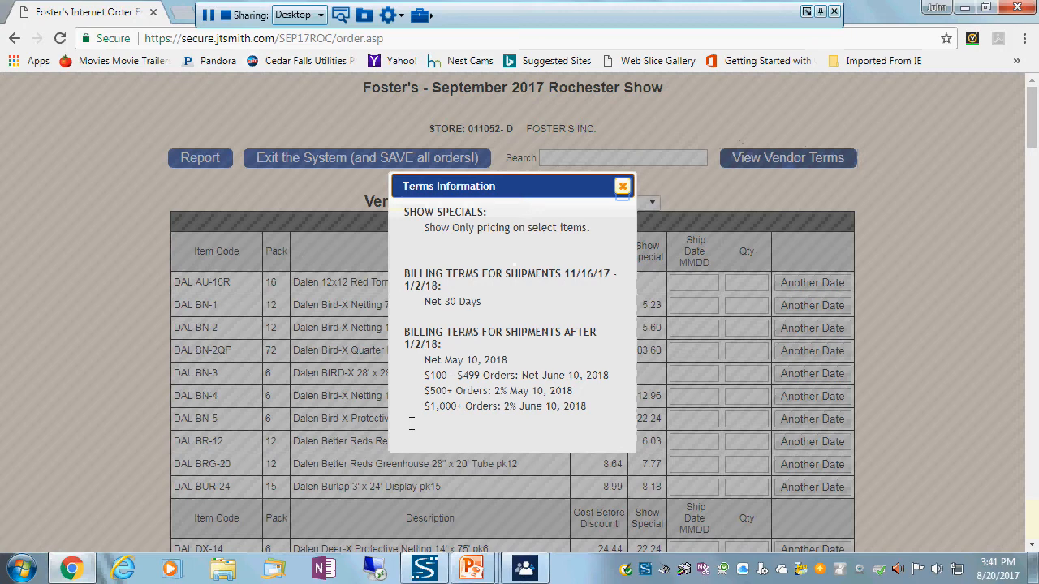
{"action": "mouse_move", "coordinate": [643, 190]}
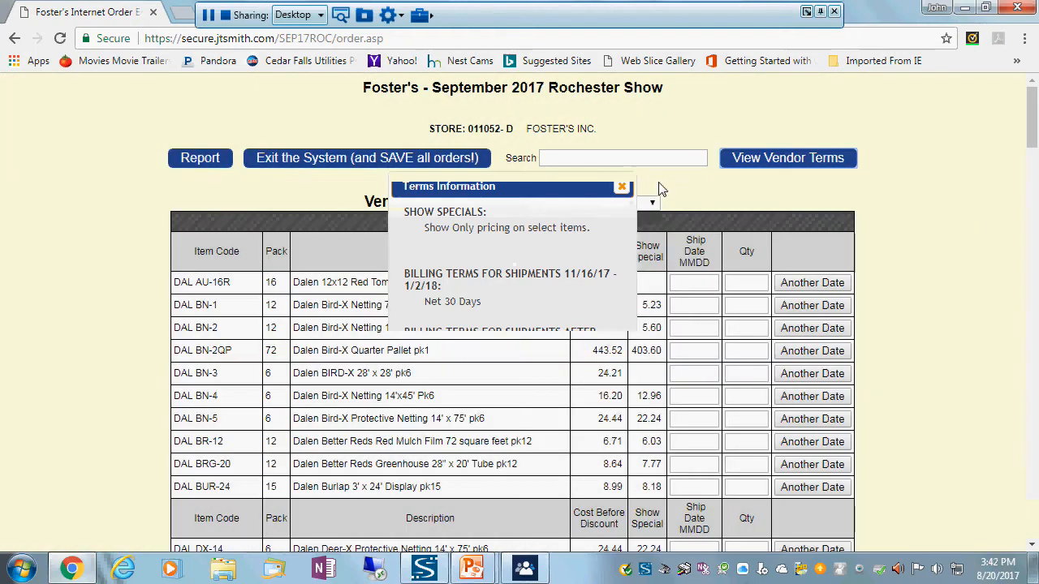
{"action": "left_click", "coordinate": [622, 187]}
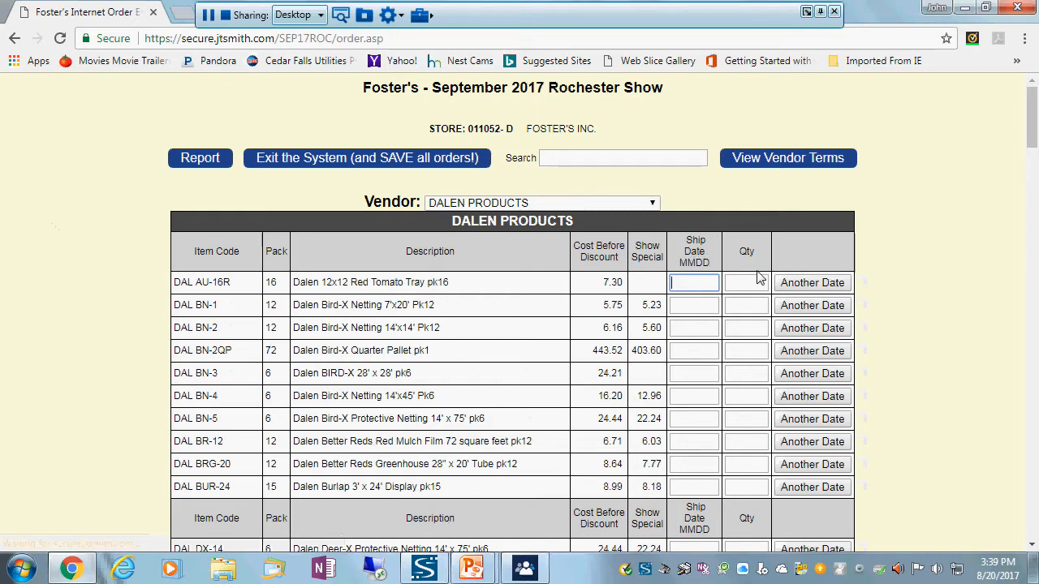
{"action": "mouse_move", "coordinate": [754, 276]}
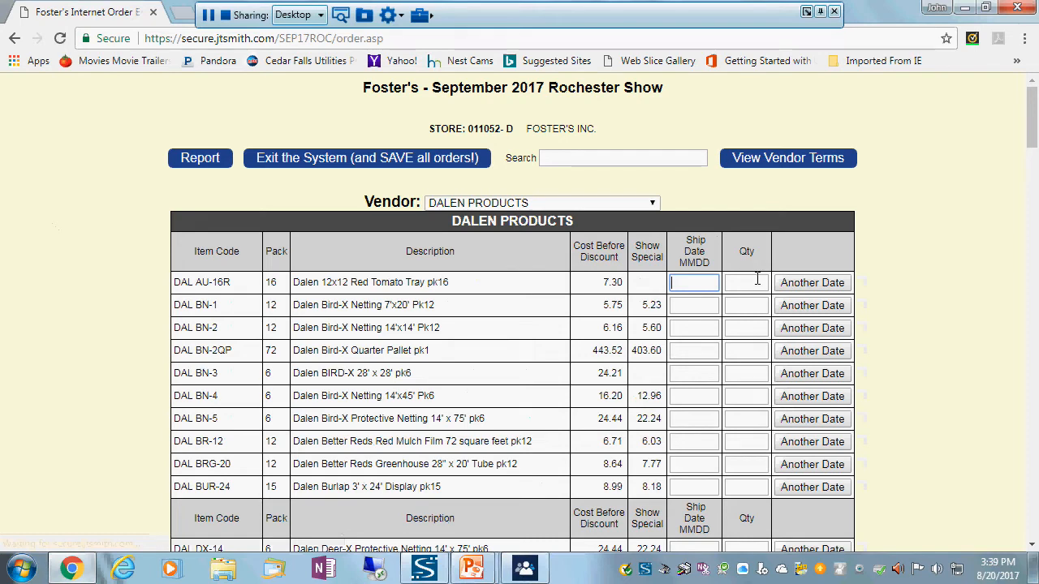
Enter ship date and quantity values (T, 02, 15, 16) on earlier Dalen rows
{"action": "type", "text": "T"}
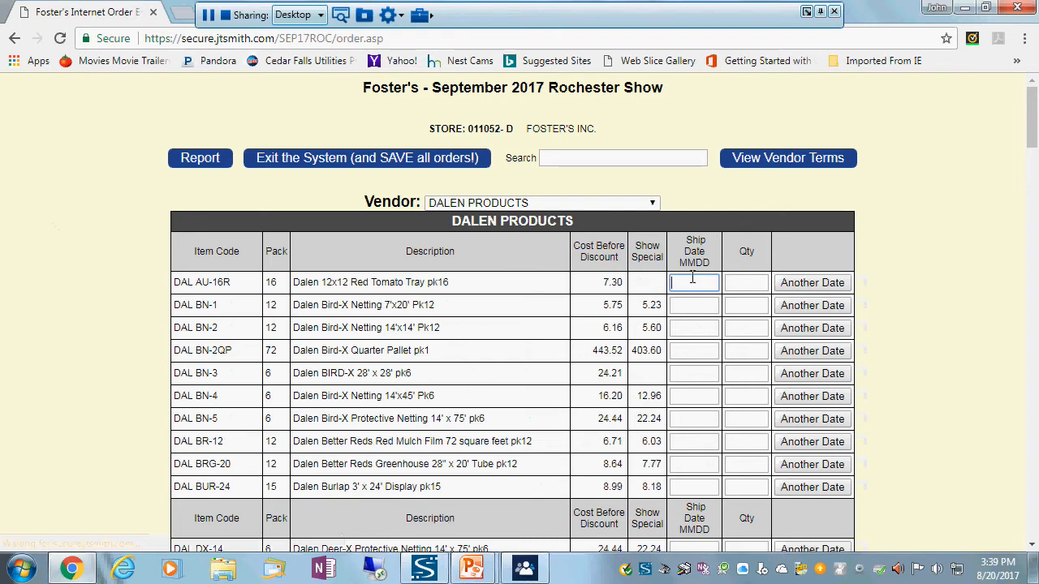
{"action": "type", "text": "02"}
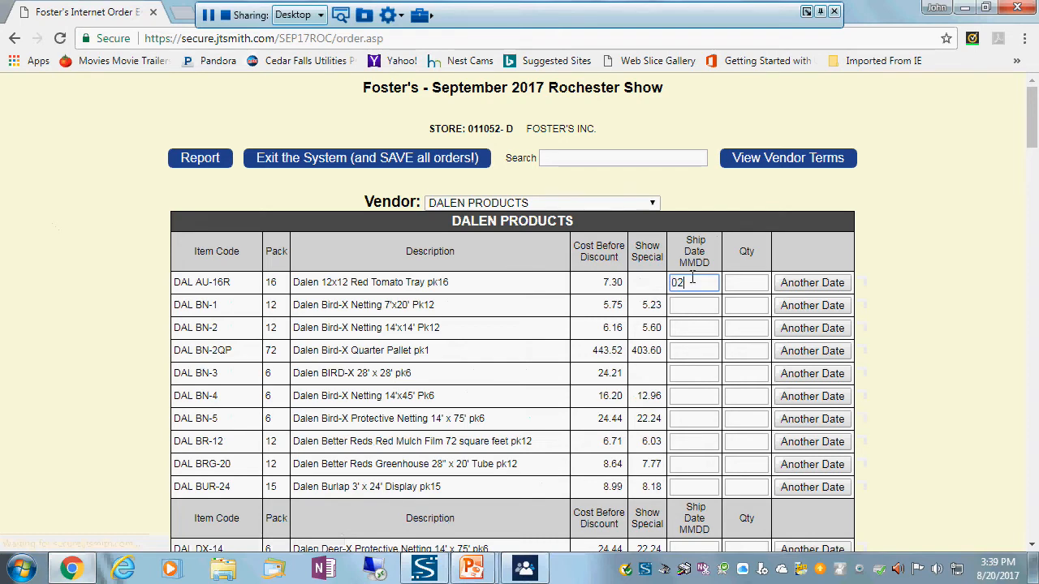
{"action": "type", "text": "15"}
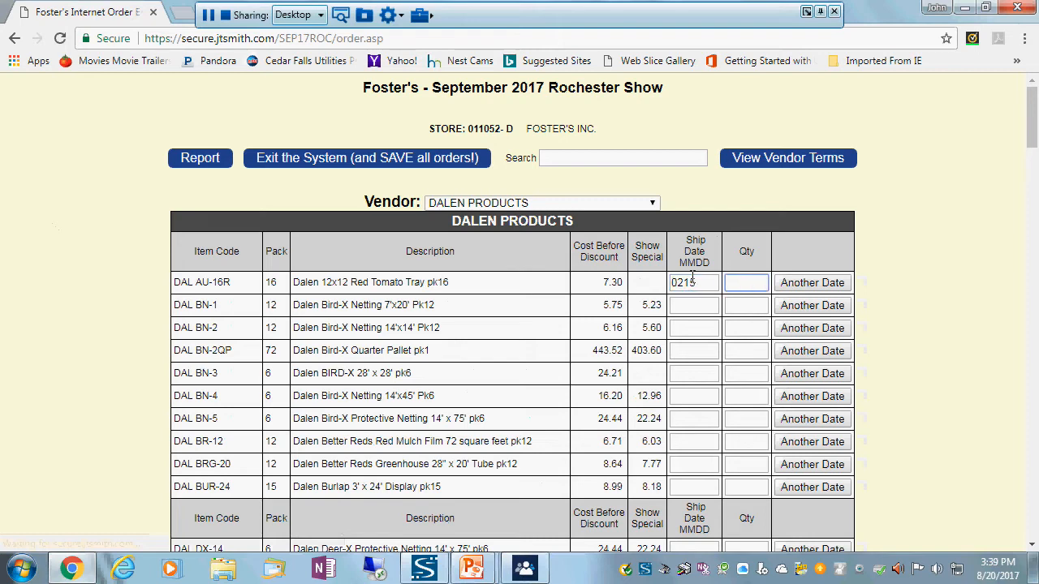
{"action": "type", "text": "16"}
{"action": "left_click", "coordinate": [746, 327]}
{"action": "type", "text": "12"}
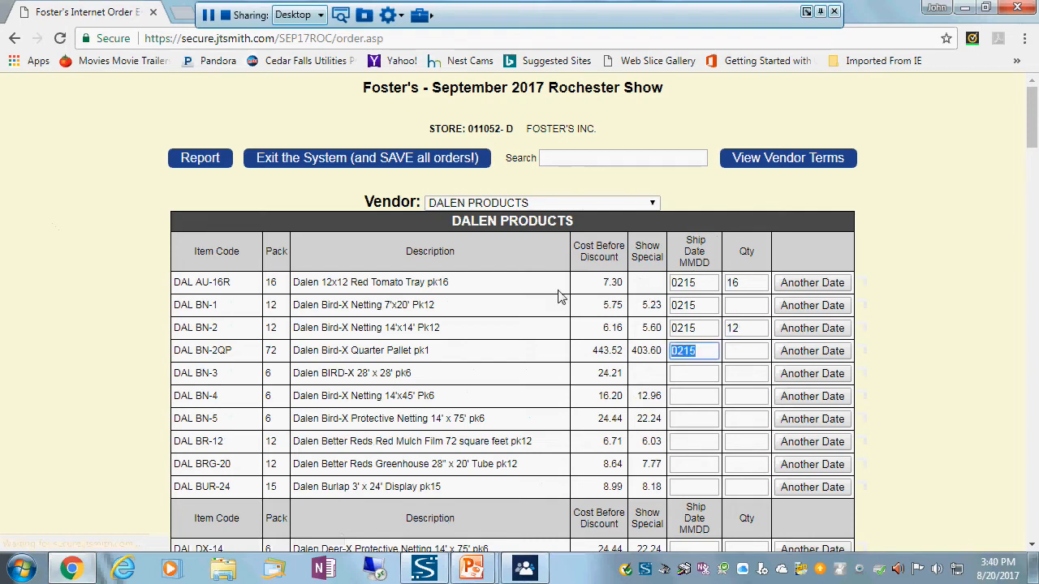
{"action": "scroll", "scroll_direction": "down", "scroll_amount": 3}
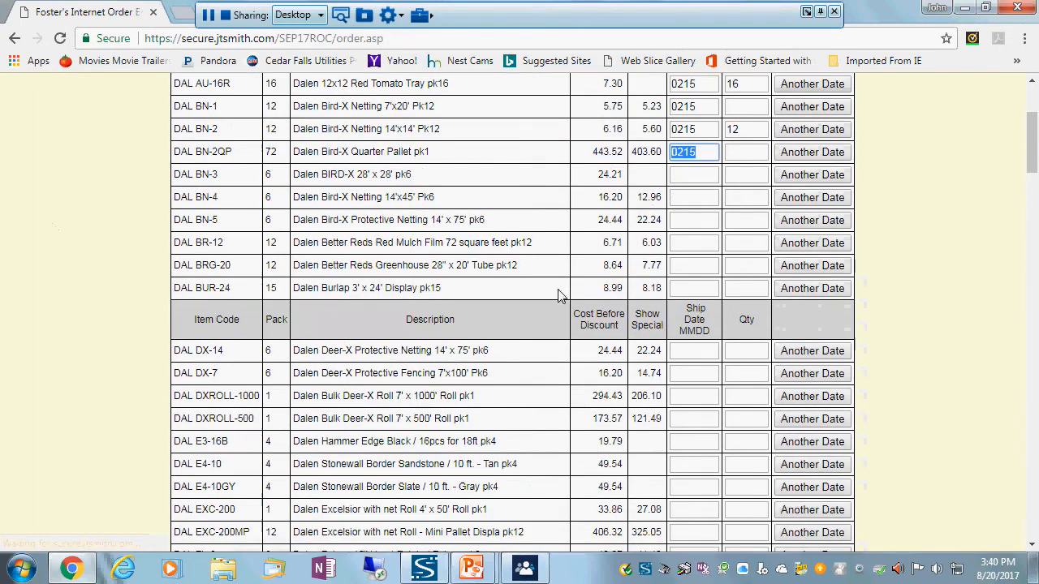
{"action": "scroll", "scroll_direction": "down", "scroll_amount": 3}
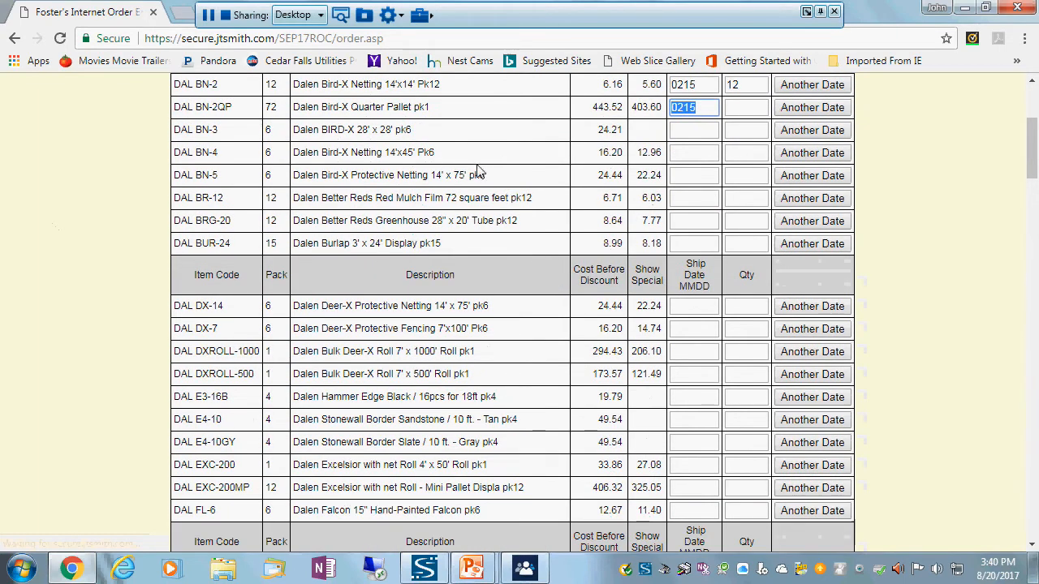
{"action": "mouse_move", "coordinate": [401, 353]}
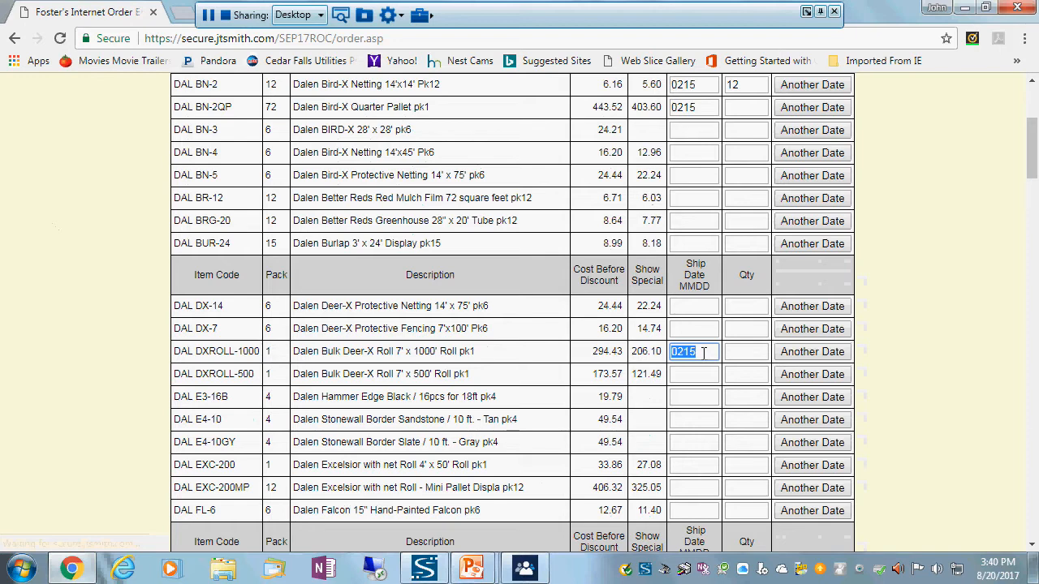
Order one DAL DXROLL-1000 shipping 03/15 and another shipping 08/15
{"action": "type", "text": "0315"}
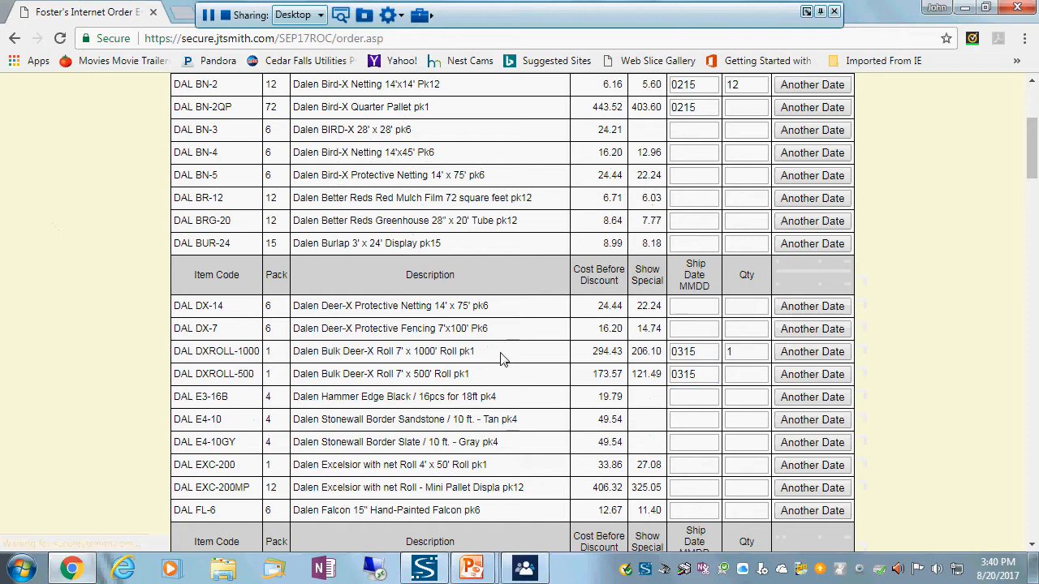
{"action": "mouse_move", "coordinate": [416, 352]}
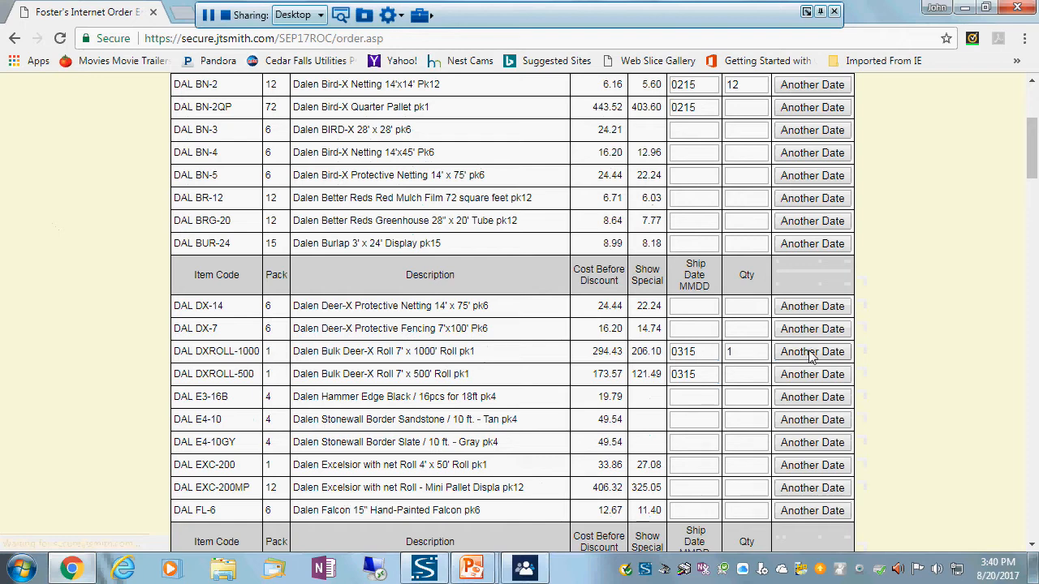
{"action": "scroll", "scroll_direction": "down", "scroll_amount": 3}
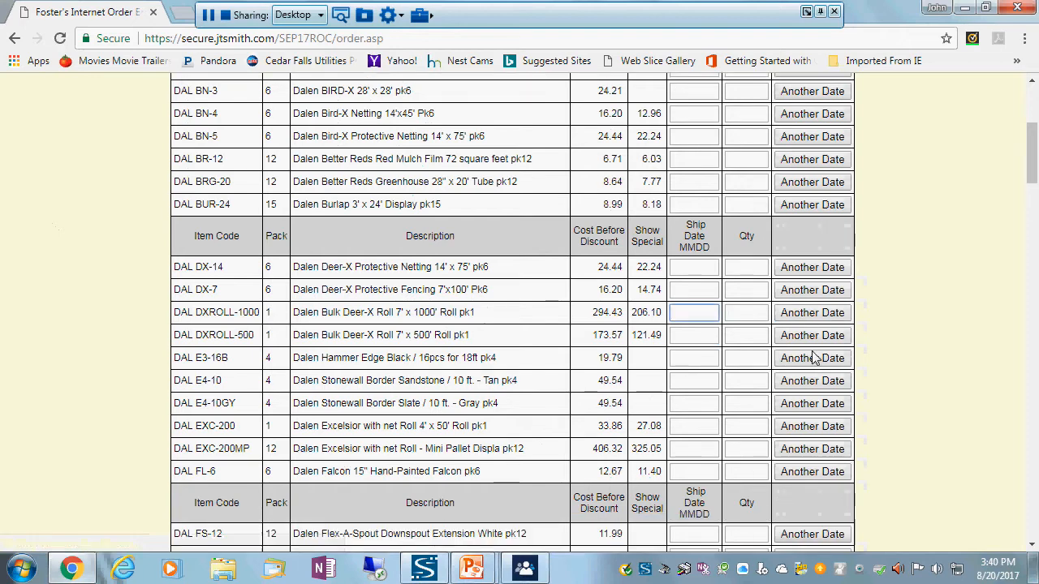
{"action": "mouse_move", "coordinate": [525, 349]}
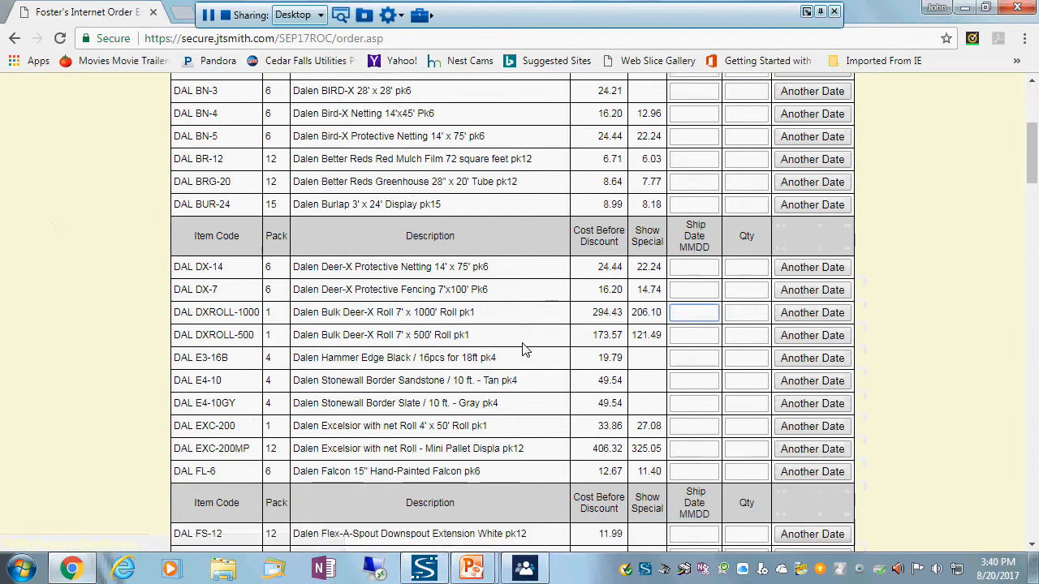
{"action": "type", "text": "0815"}
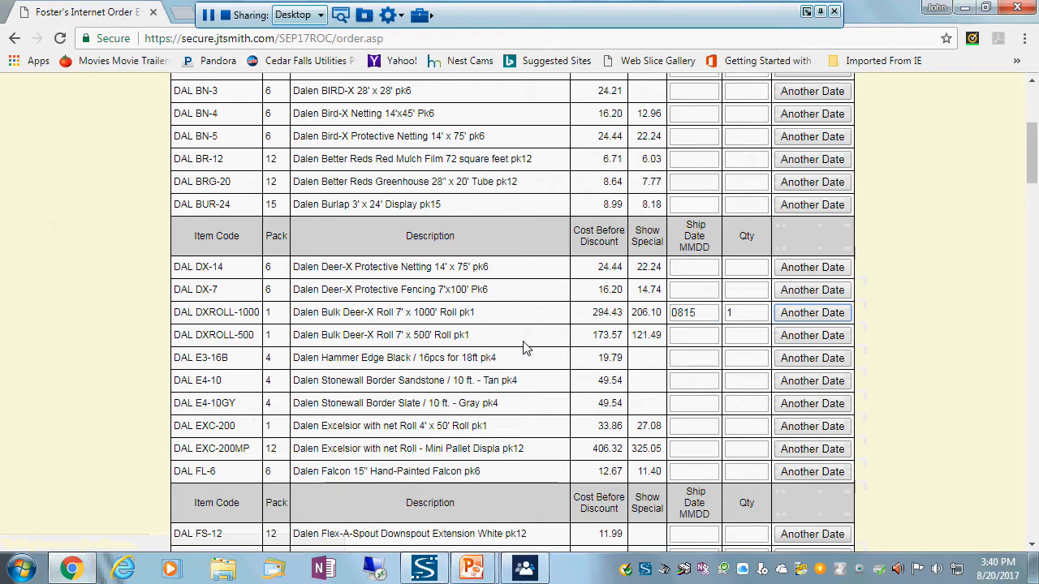
{"action": "scroll", "scroll_direction": "up", "scroll_amount": 3}
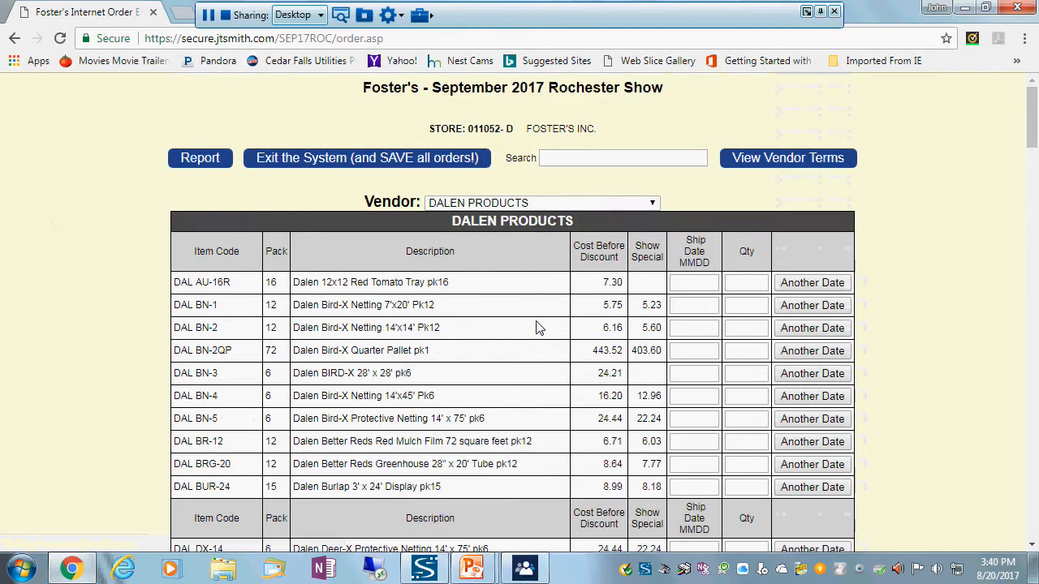
{"action": "mouse_move", "coordinate": [545, 341]}
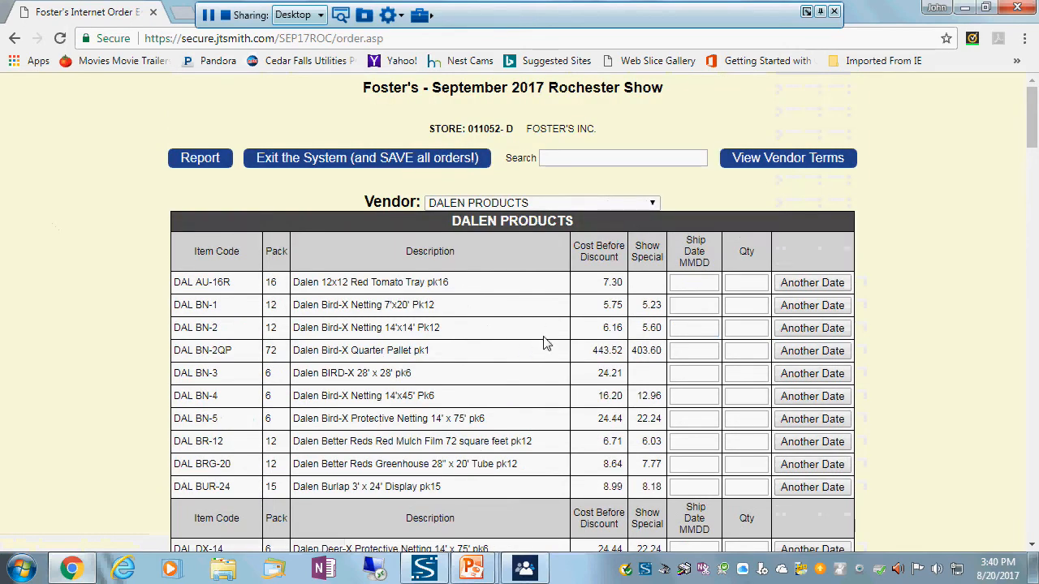
{"action": "mouse_move", "coordinate": [210, 193]}
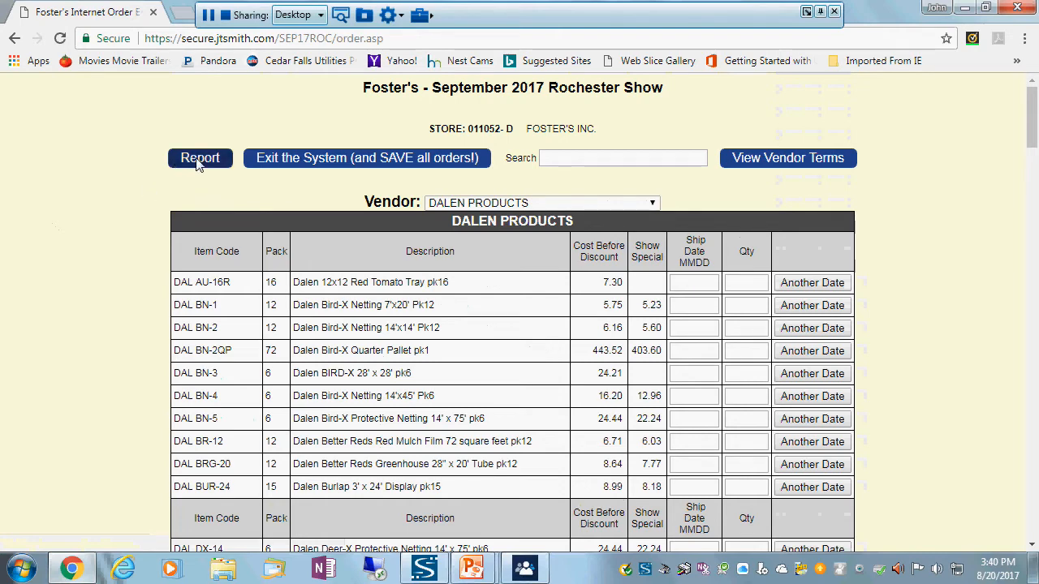
Open the by-vendor order report and scroll to the Dalen 12x12 Red Tomato Tray
{"action": "left_click", "coordinate": [200, 157]}
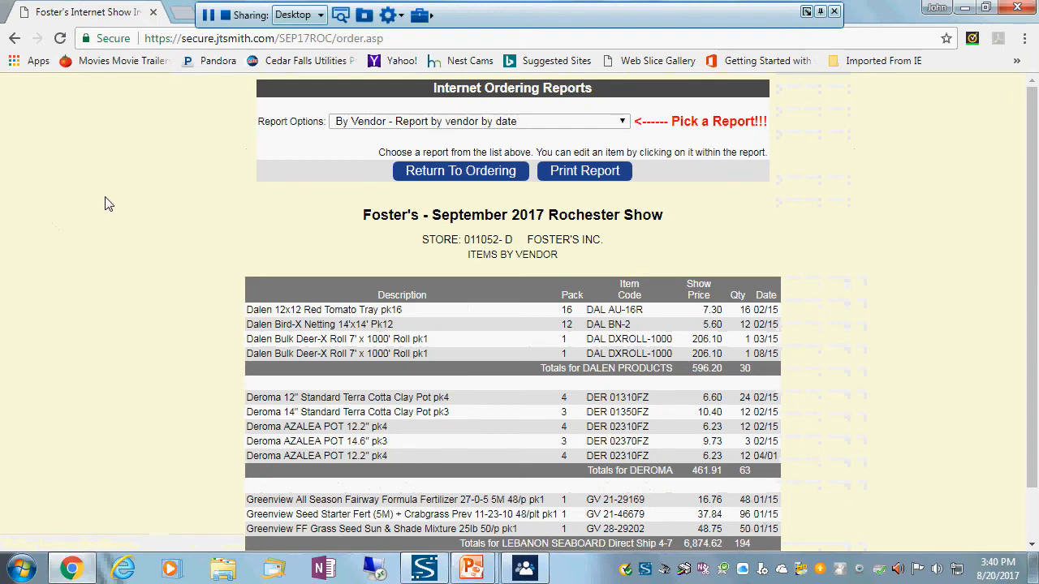
{"action": "mouse_move", "coordinate": [208, 362]}
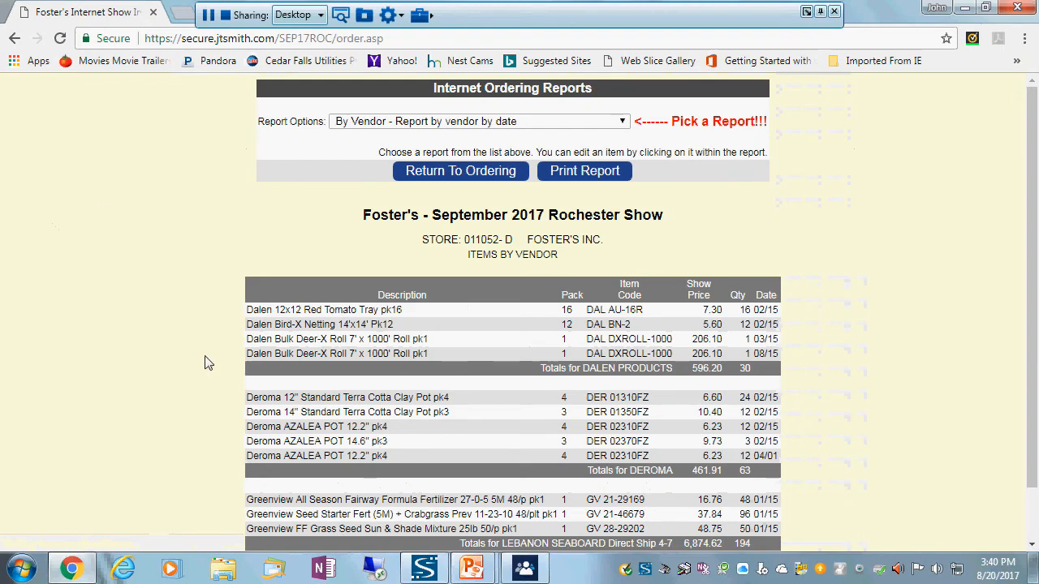
{"action": "scroll", "scroll_direction": "down", "scroll_amount": 3}
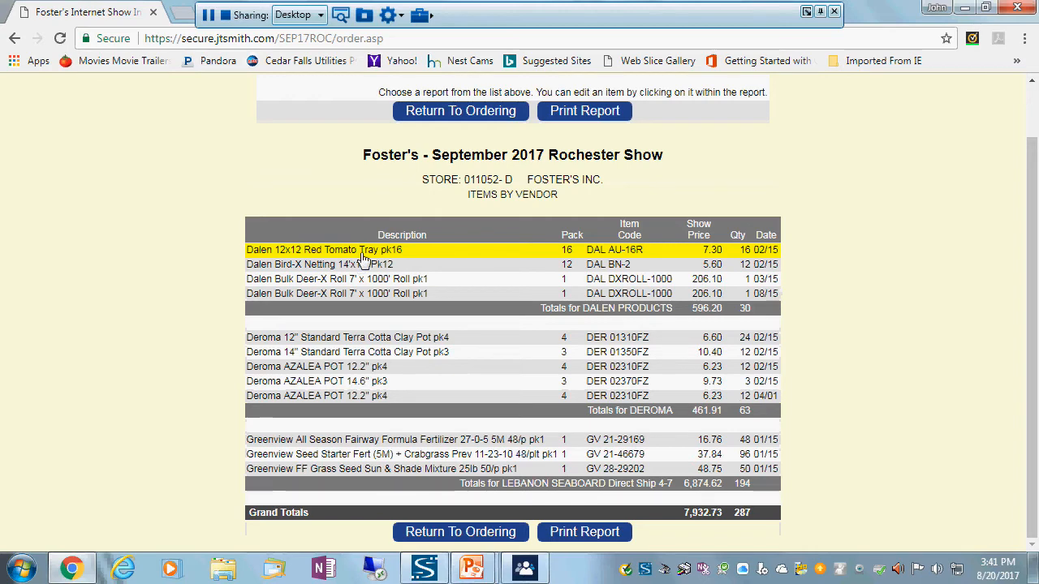
{"action": "mouse_move", "coordinate": [633, 256]}
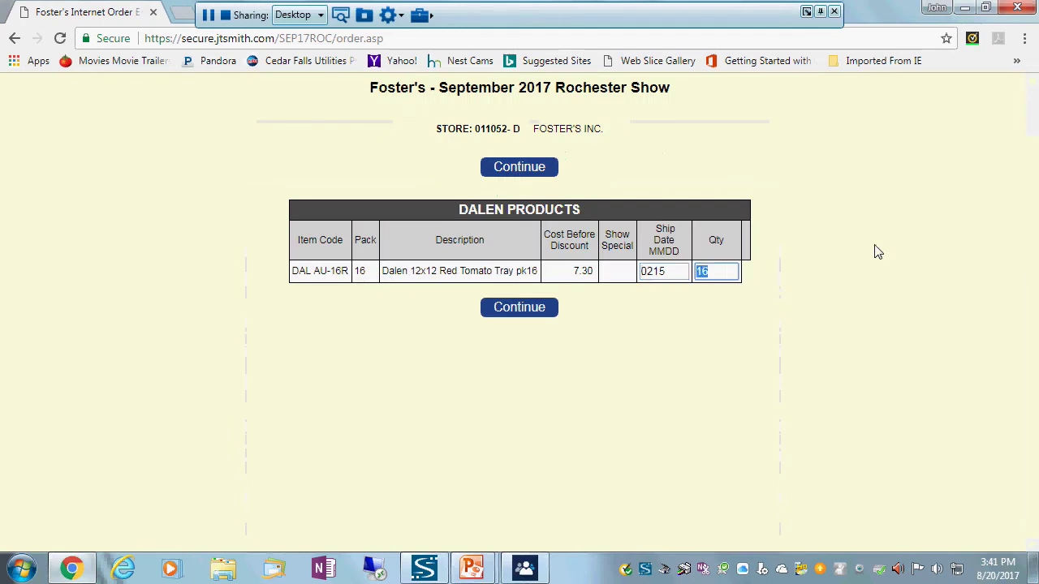
Set Red Tomato Tray quantity to 32 and Bird-X Netting DAL BN-2 quantity to 0
{"action": "type", "text": "32"}
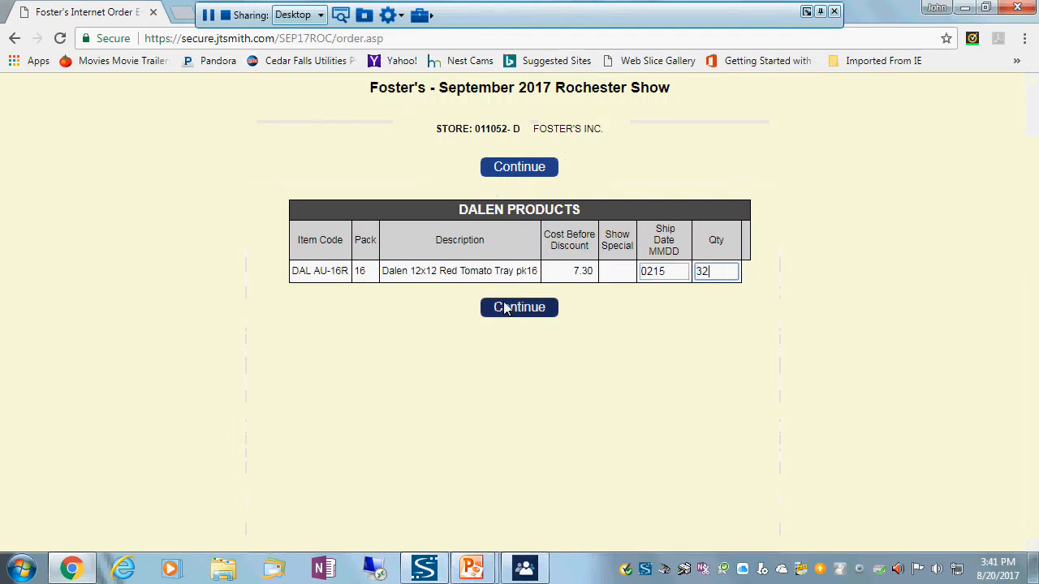
{"action": "left_click", "coordinate": [519, 307]}
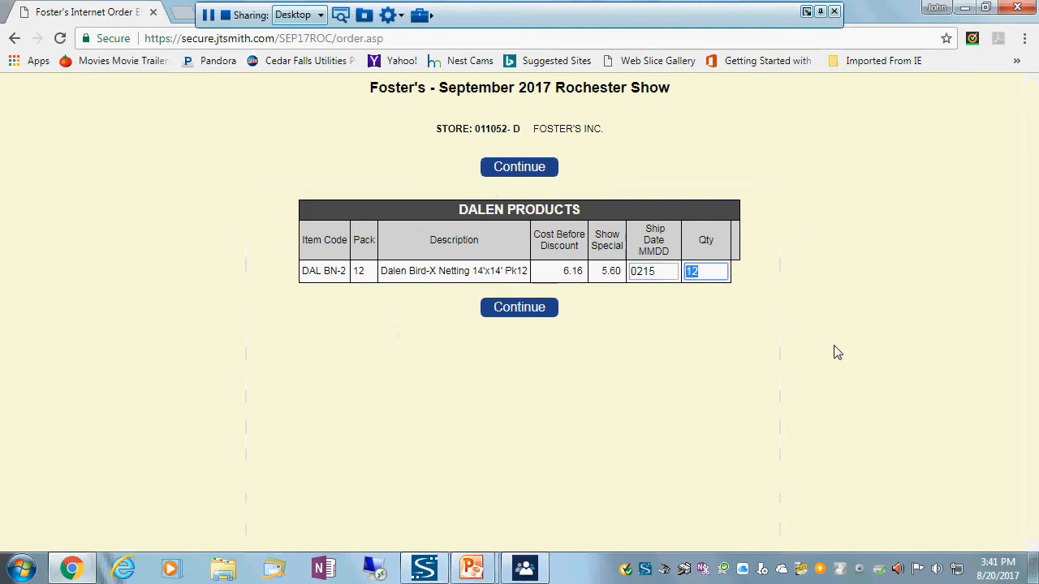
{"action": "type", "text": "0"}
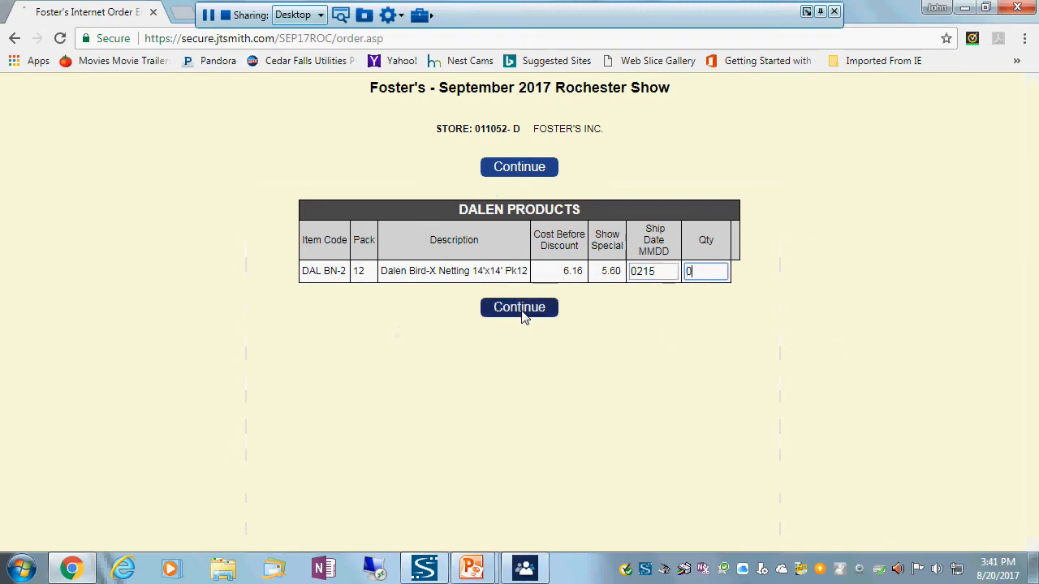
{"action": "left_click", "coordinate": [519, 307]}
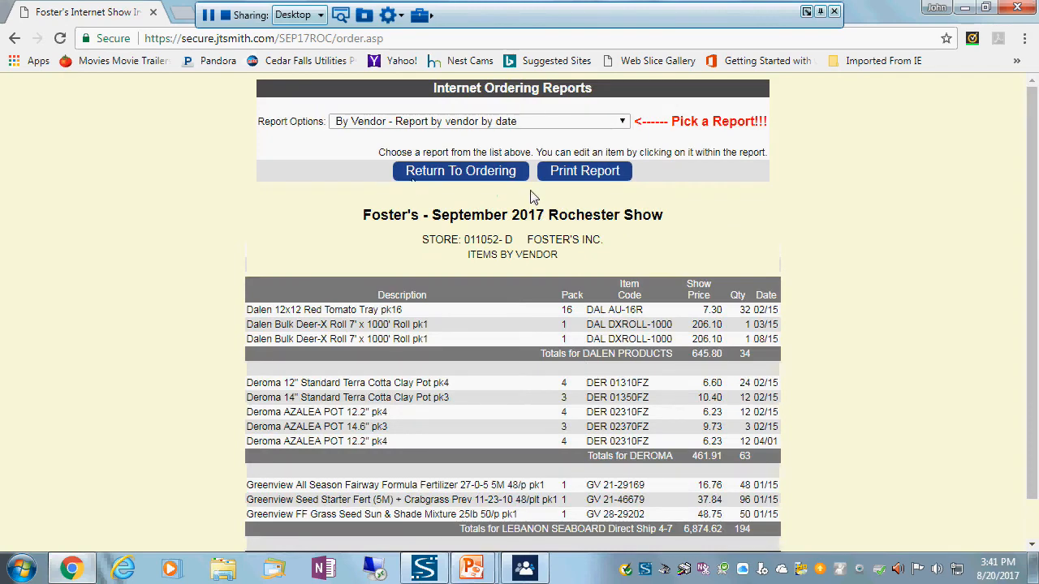
{"action": "left_click", "coordinate": [460, 170]}
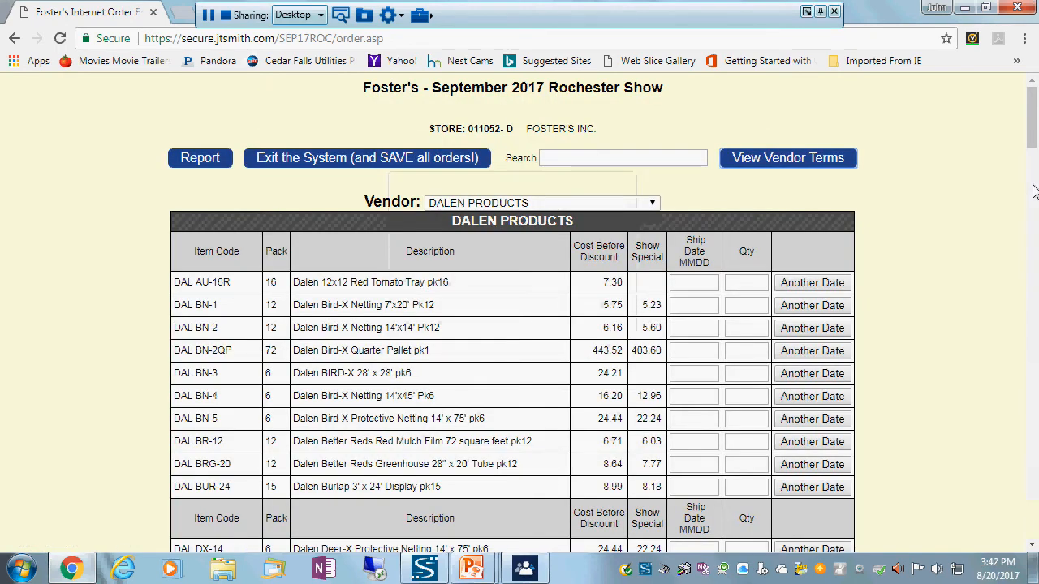
{"action": "mouse_move", "coordinate": [254, 127]}
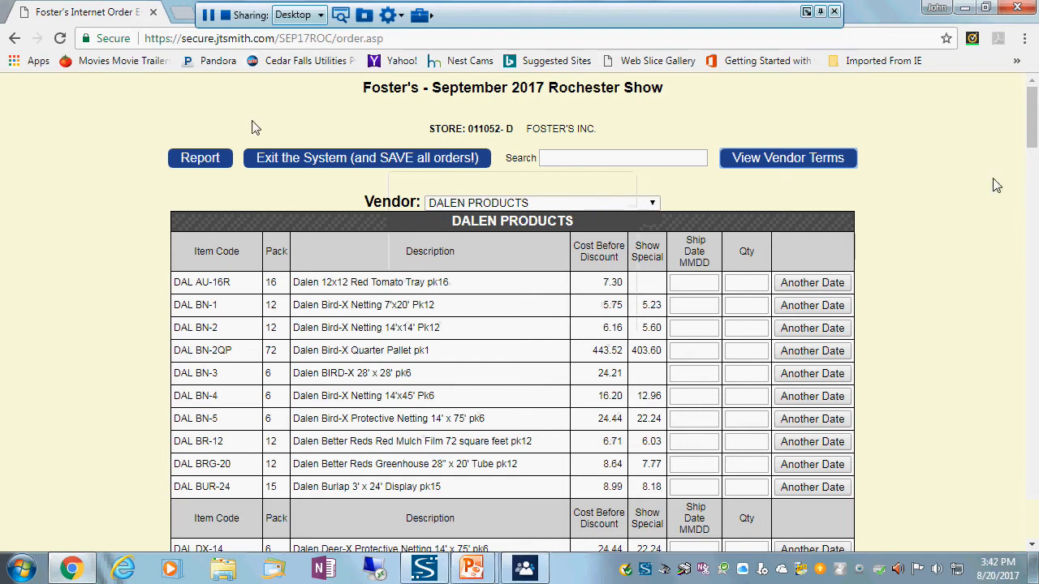
{"action": "left_click", "coordinate": [200, 158]}
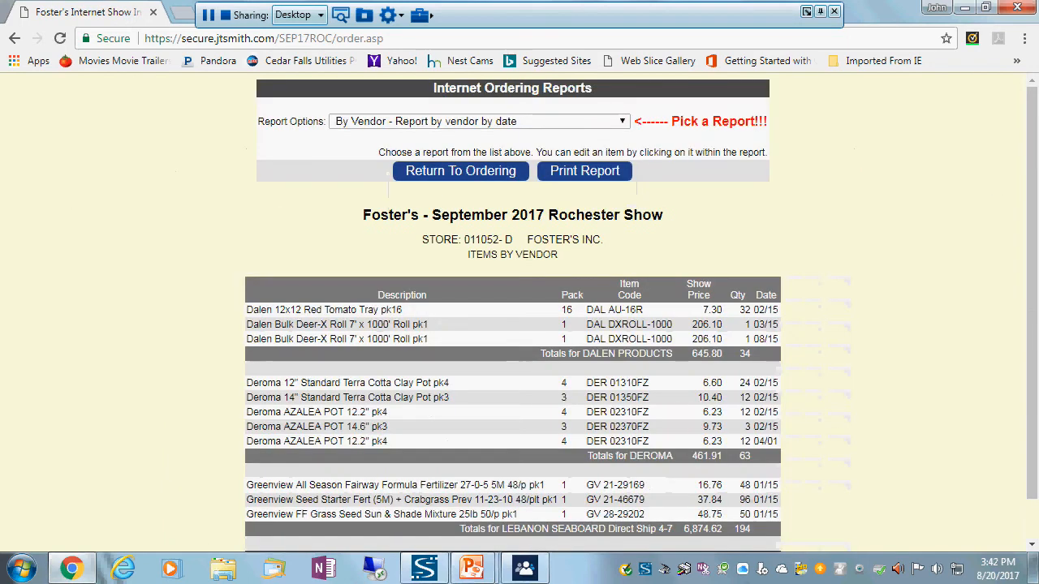
View the By Dept/Vendor report, then exit the system saving all orders
{"action": "left_click", "coordinate": [621, 121]}
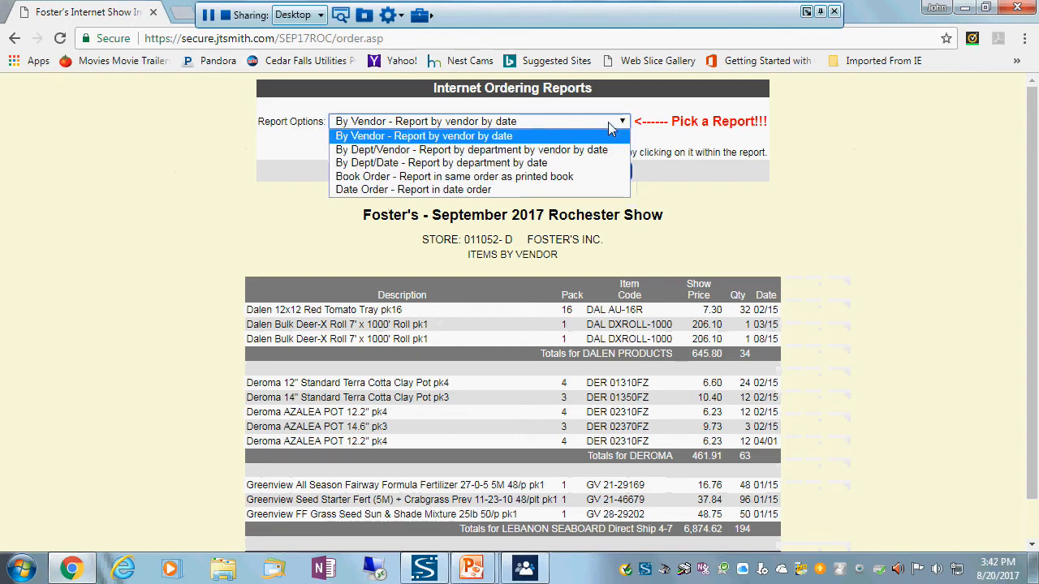
{"action": "mouse_move", "coordinate": [471, 149]}
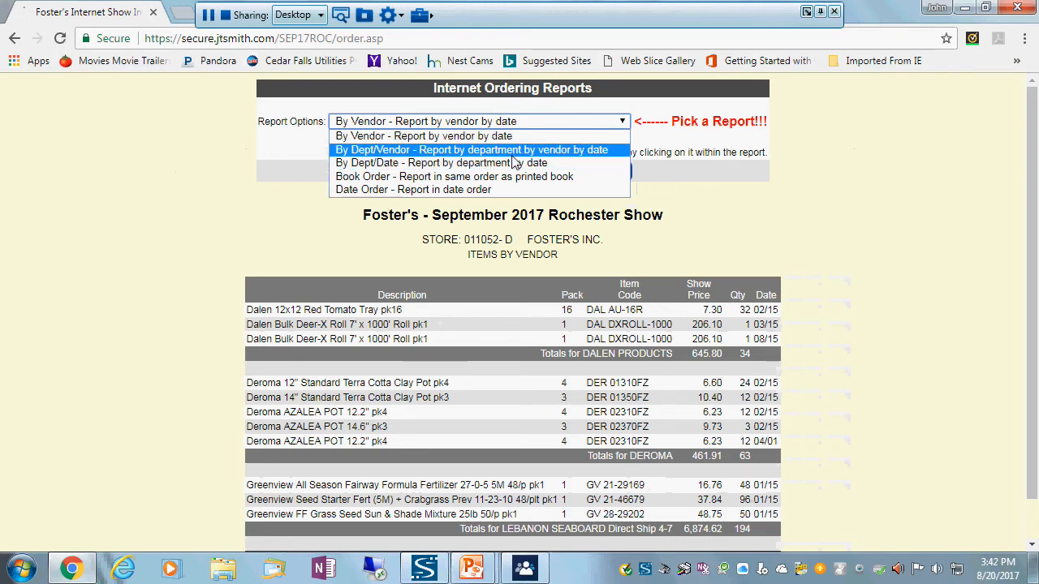
{"action": "left_click", "coordinate": [473, 149]}
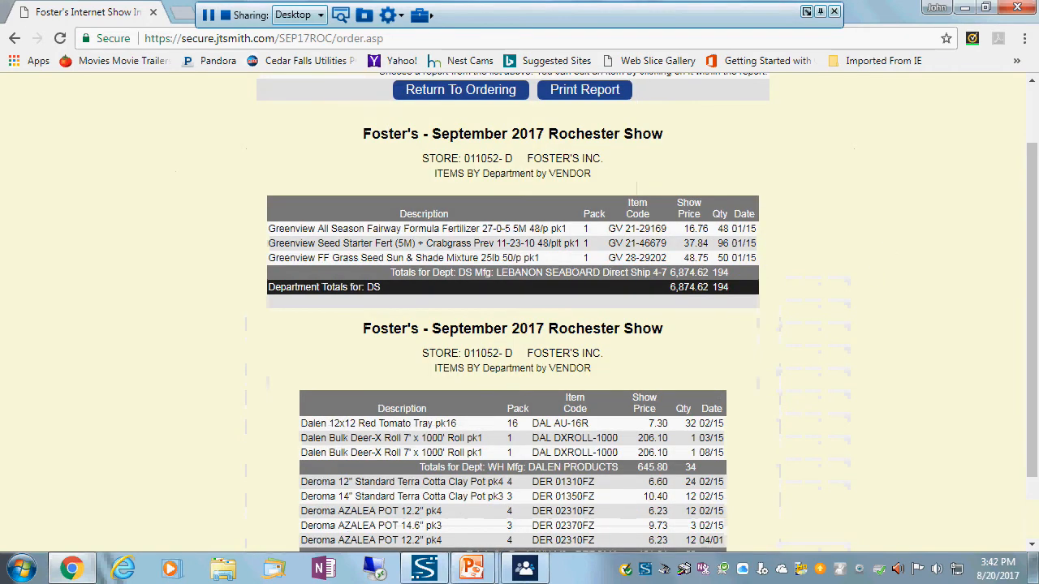
{"action": "scroll", "scroll_direction": "down", "scroll_amount": 3}
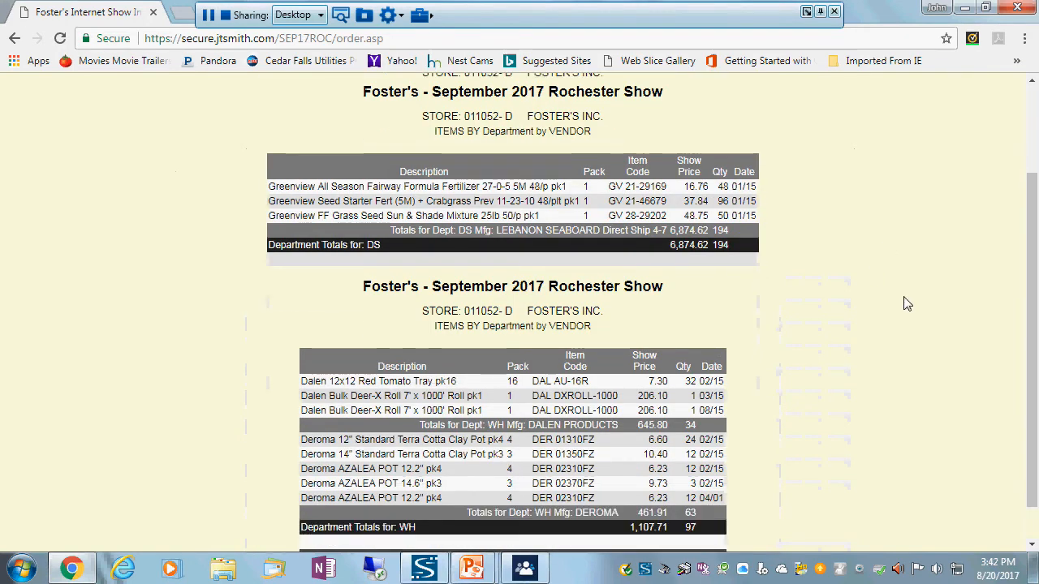
{"action": "scroll", "scroll_direction": "down", "scroll_amount": 3}
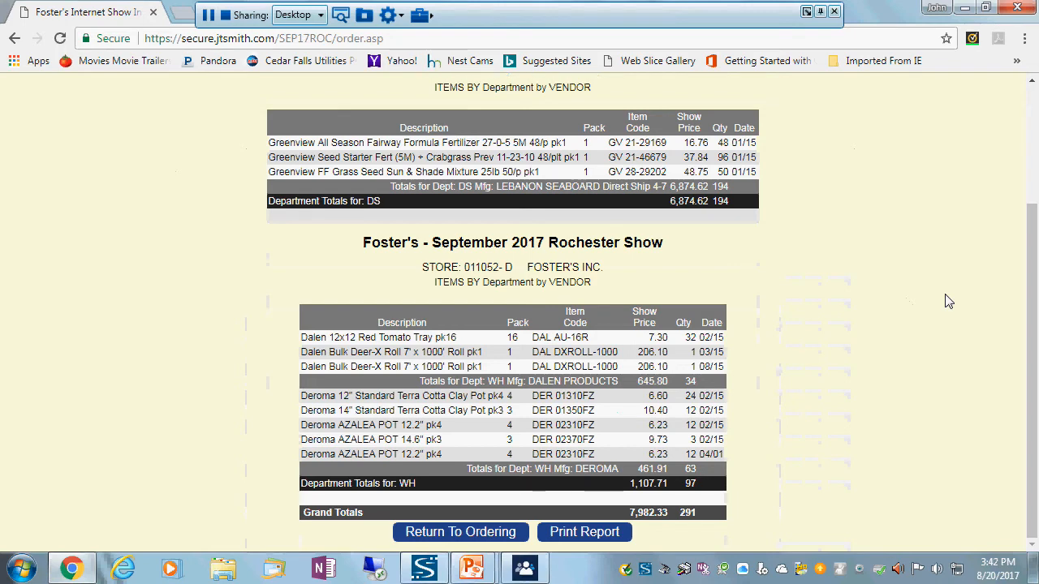
{"action": "scroll", "scroll_direction": "up", "scroll_amount": 3}
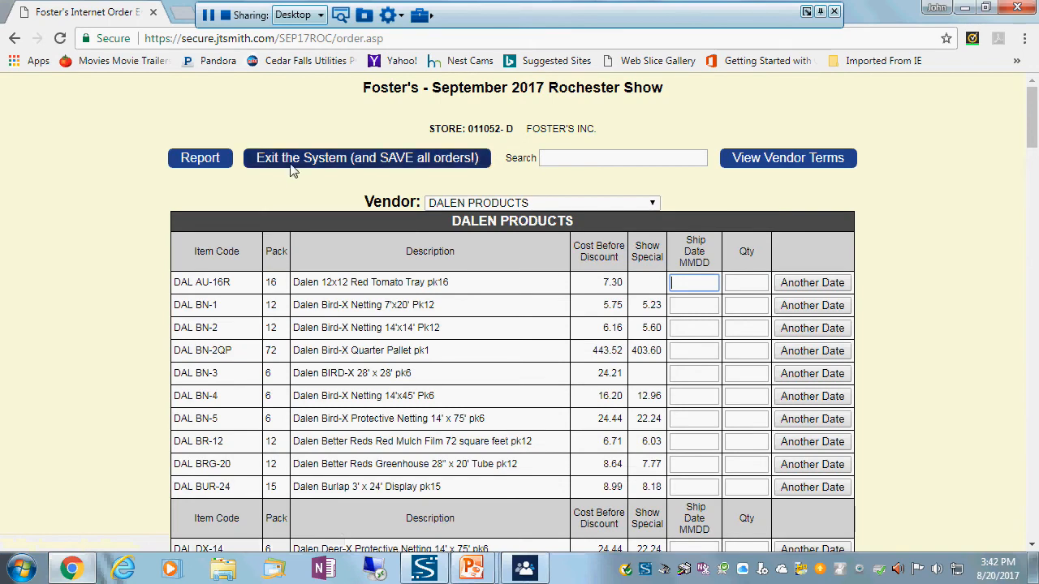
{"action": "left_click", "coordinate": [366, 158]}
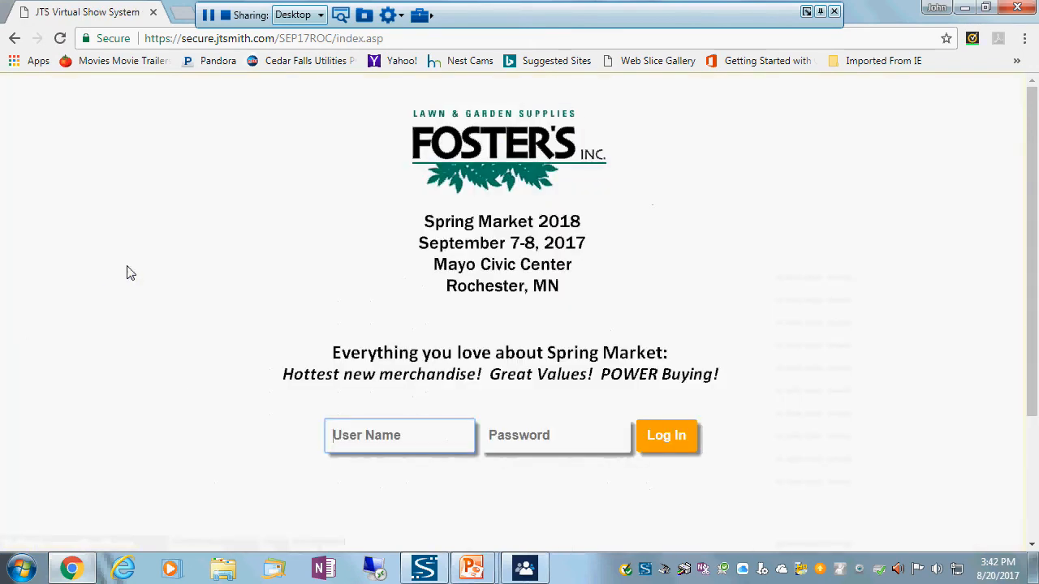